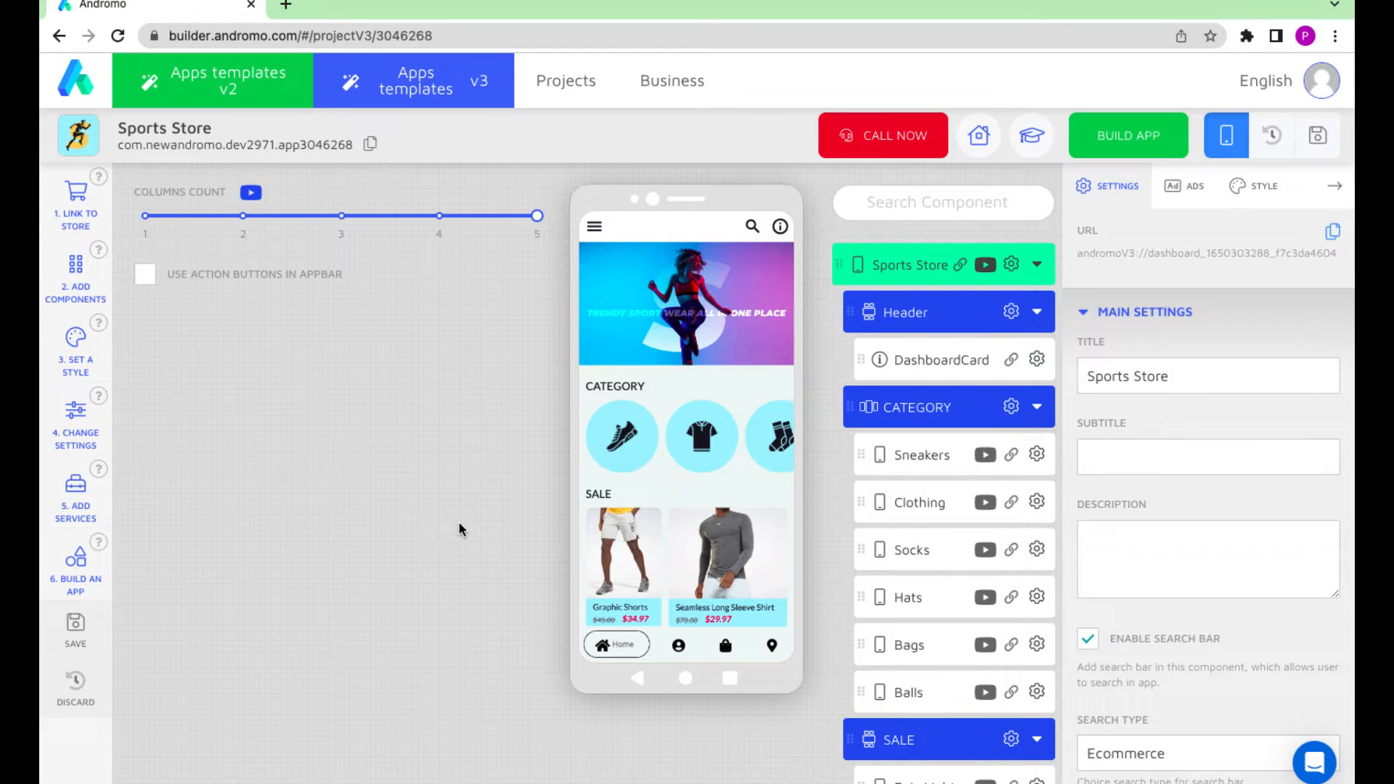
mouse_move(131, 538)
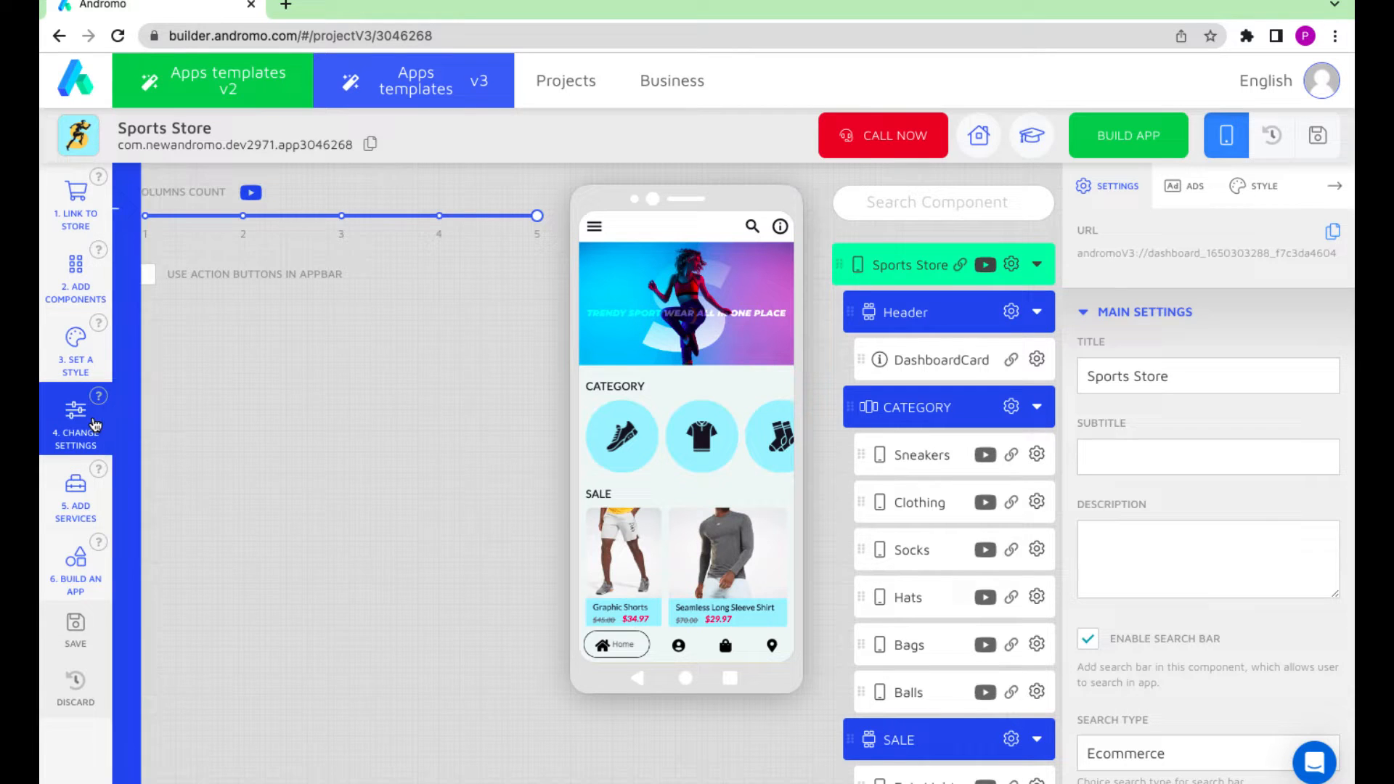
Enable Show Top Navigation Bar in app settings and set Buttons Count to 3
click(76, 427)
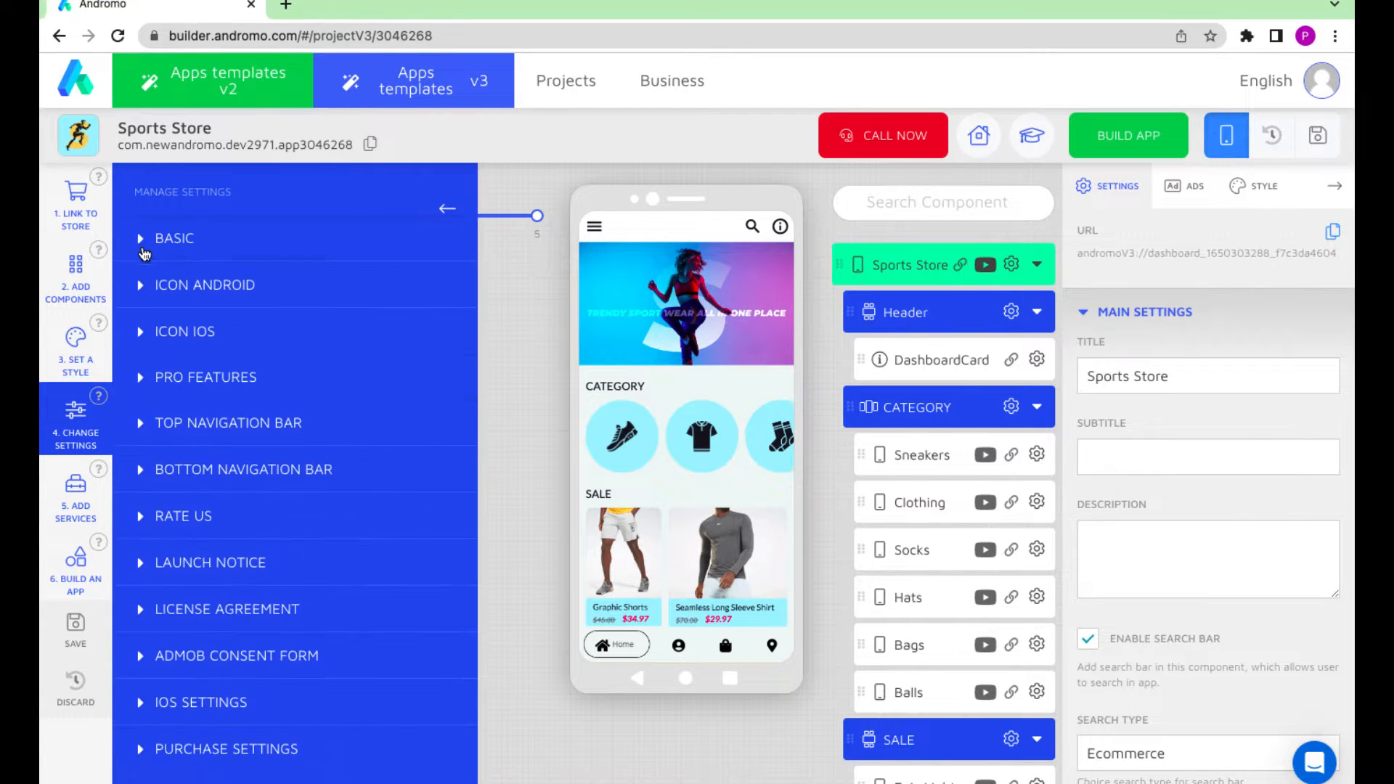
mouse_move(247, 426)
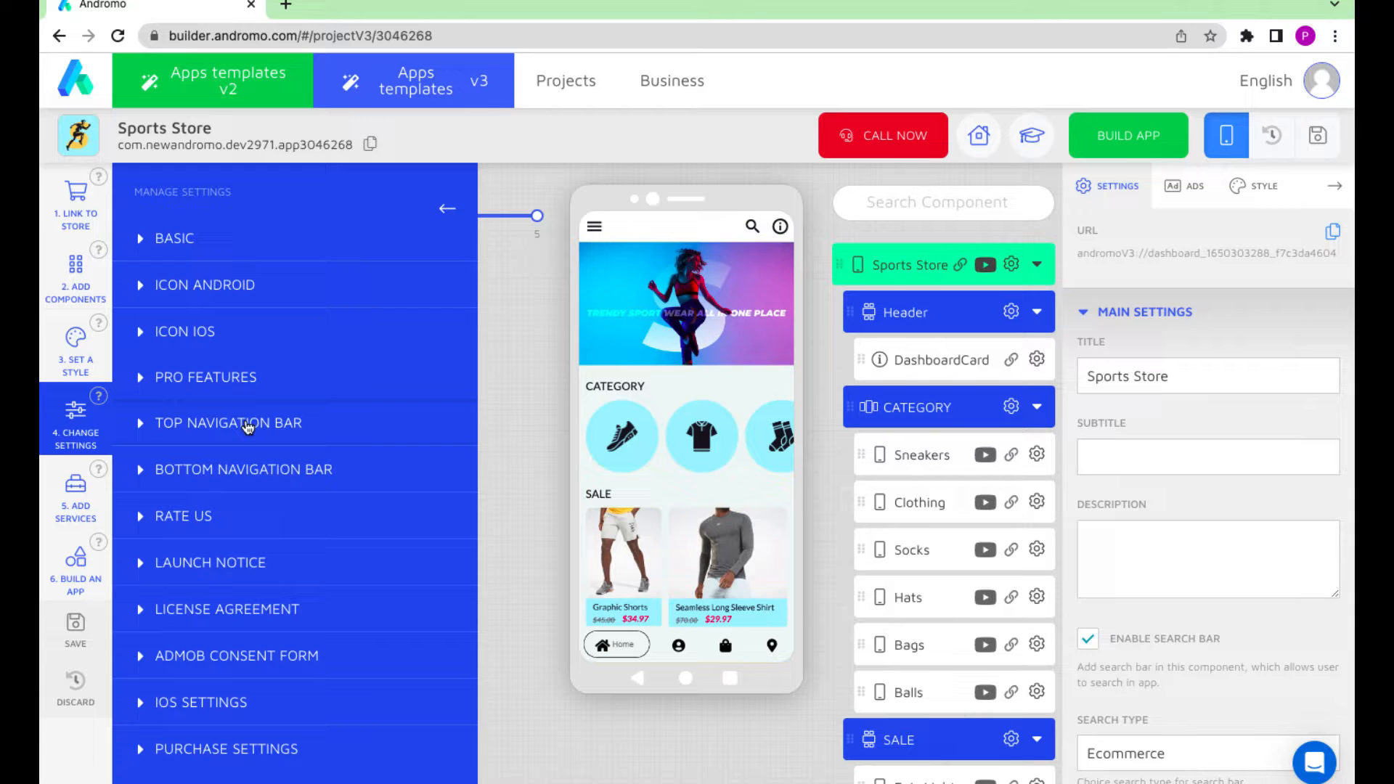
click(227, 422)
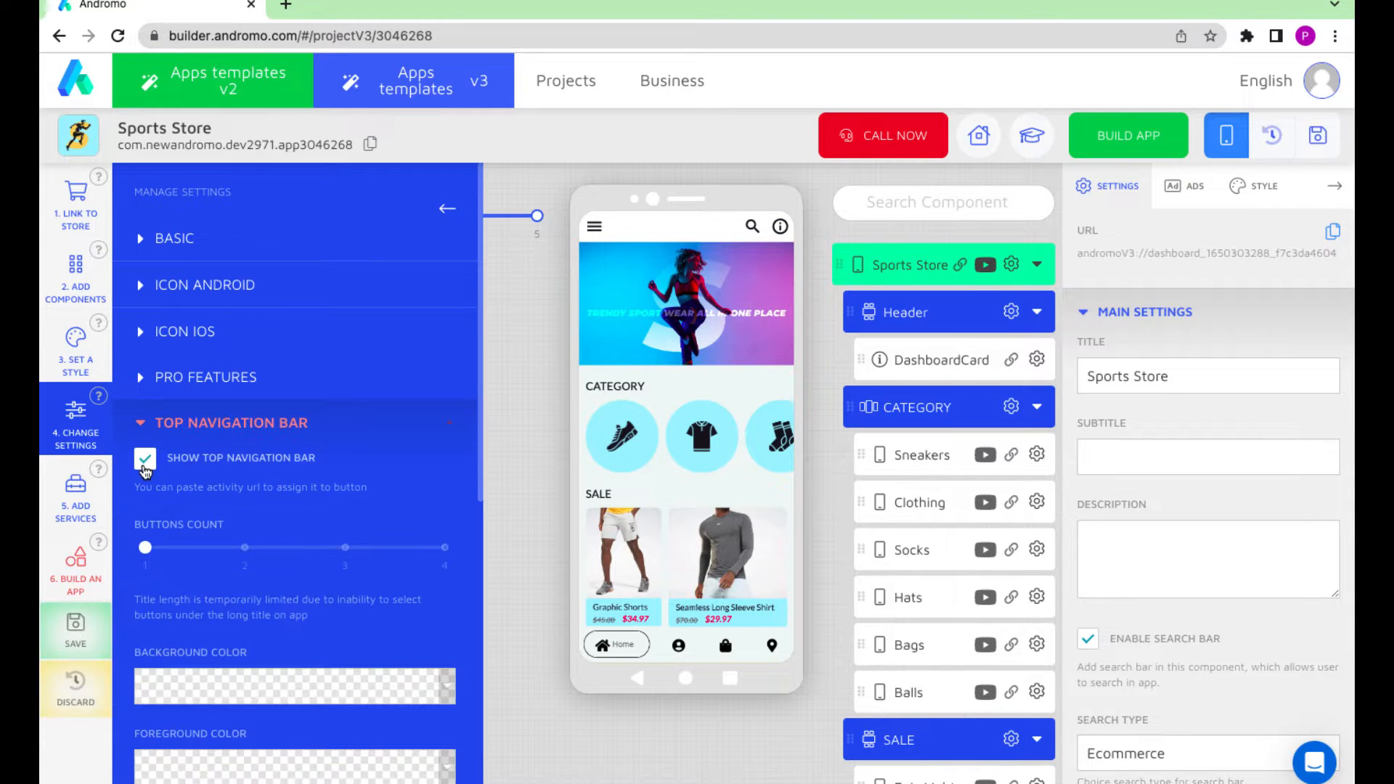
click(145, 458)
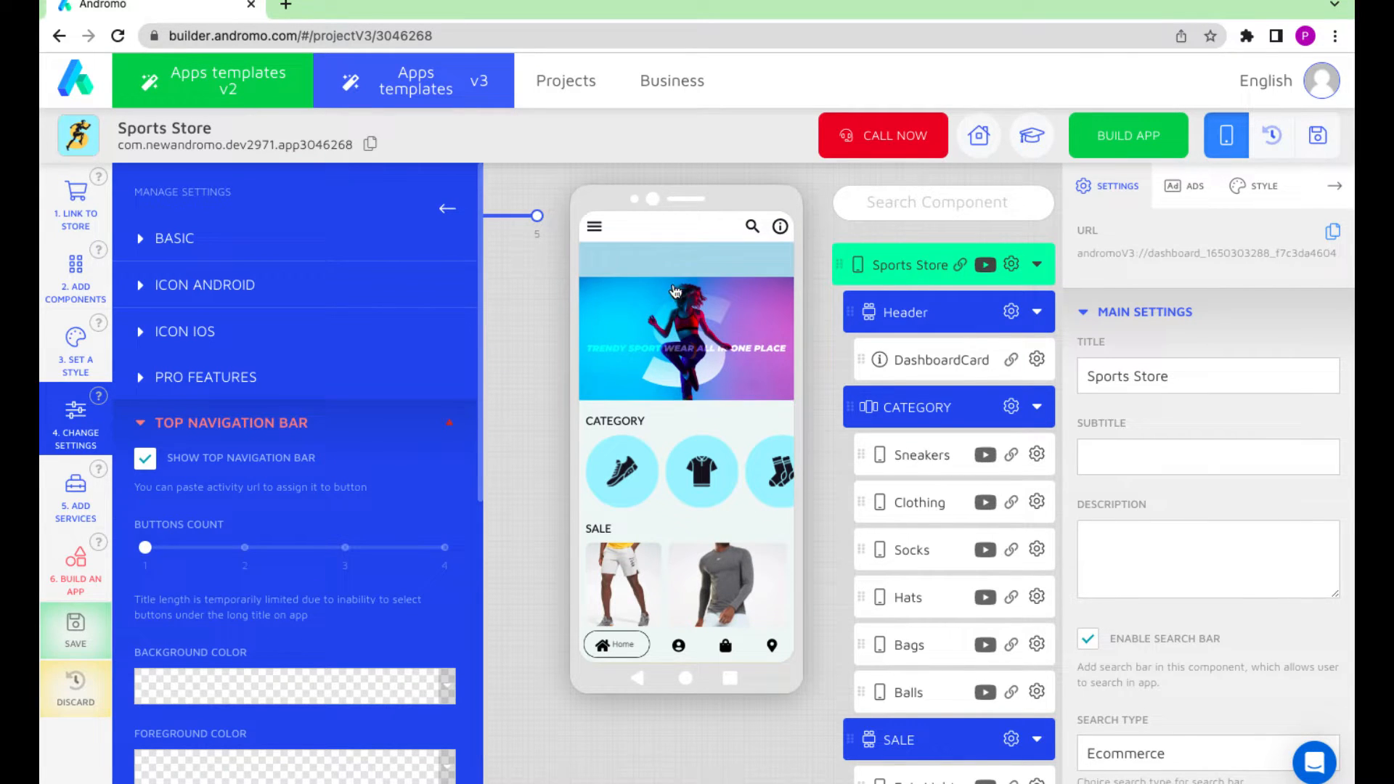
scroll(down, 3)
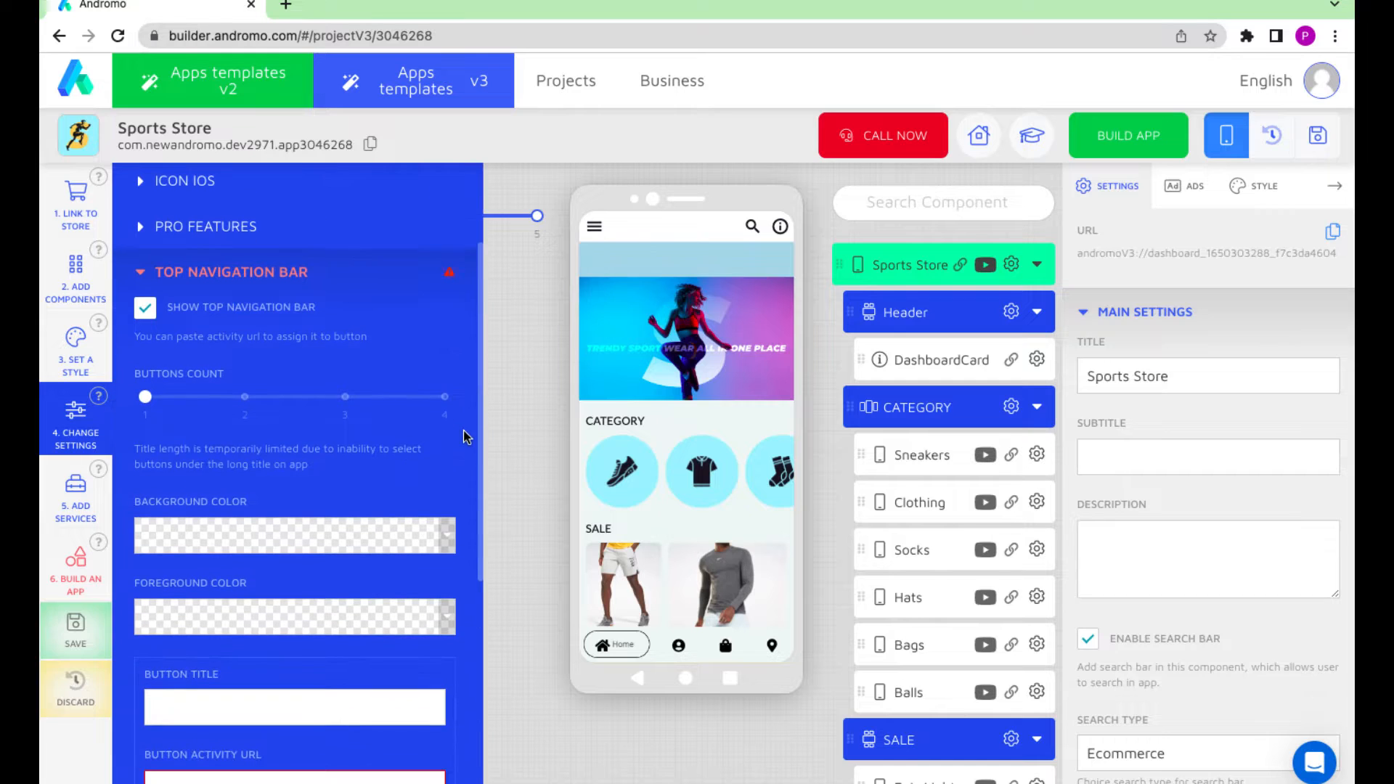
click(294, 617)
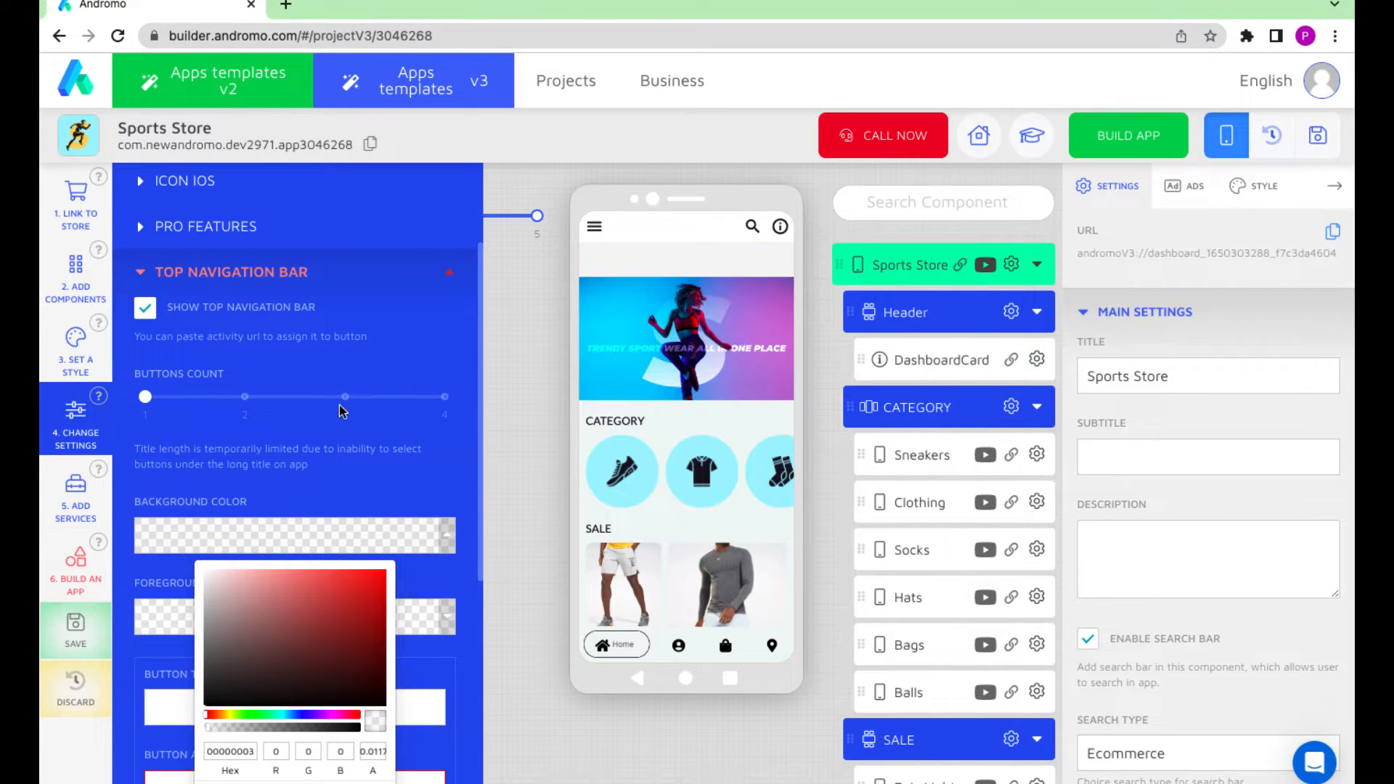
mouse_move(380, 464)
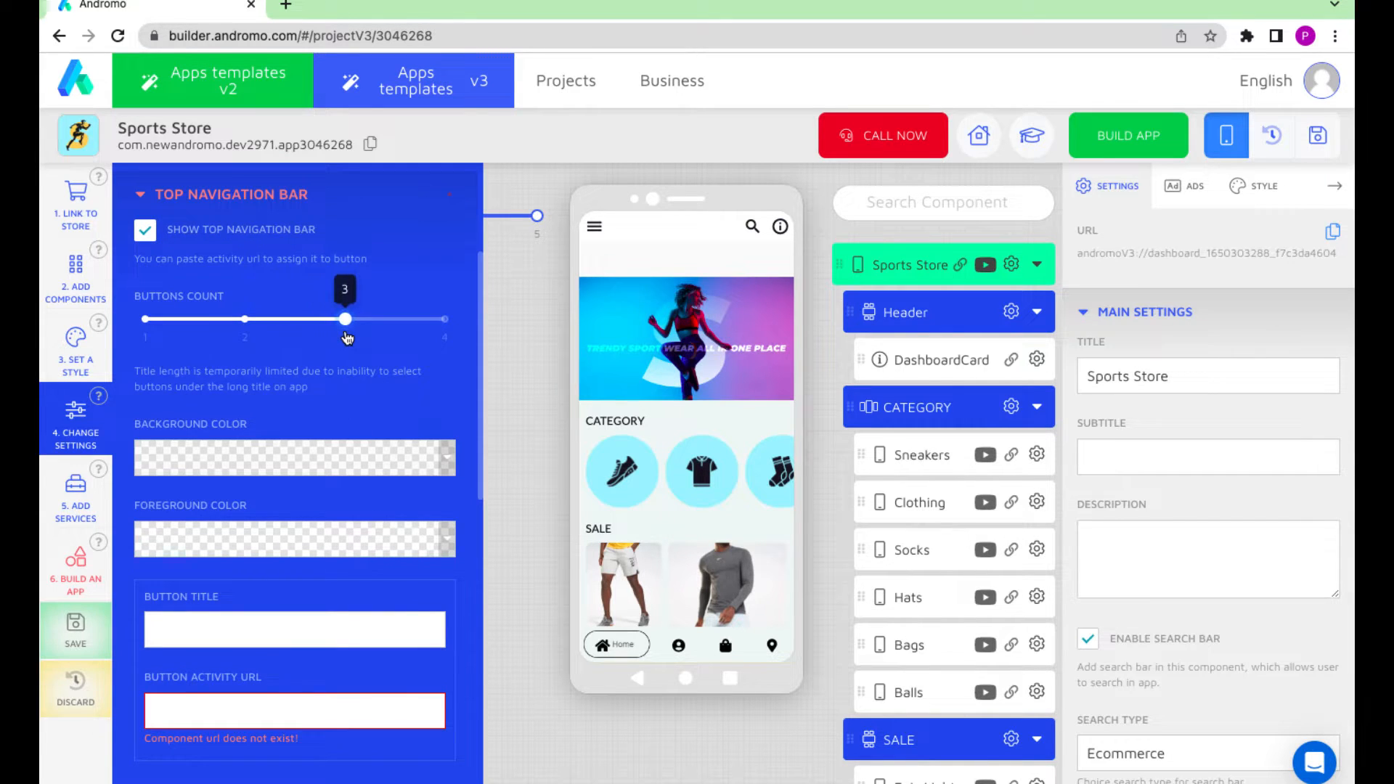
mouse_move(669, 407)
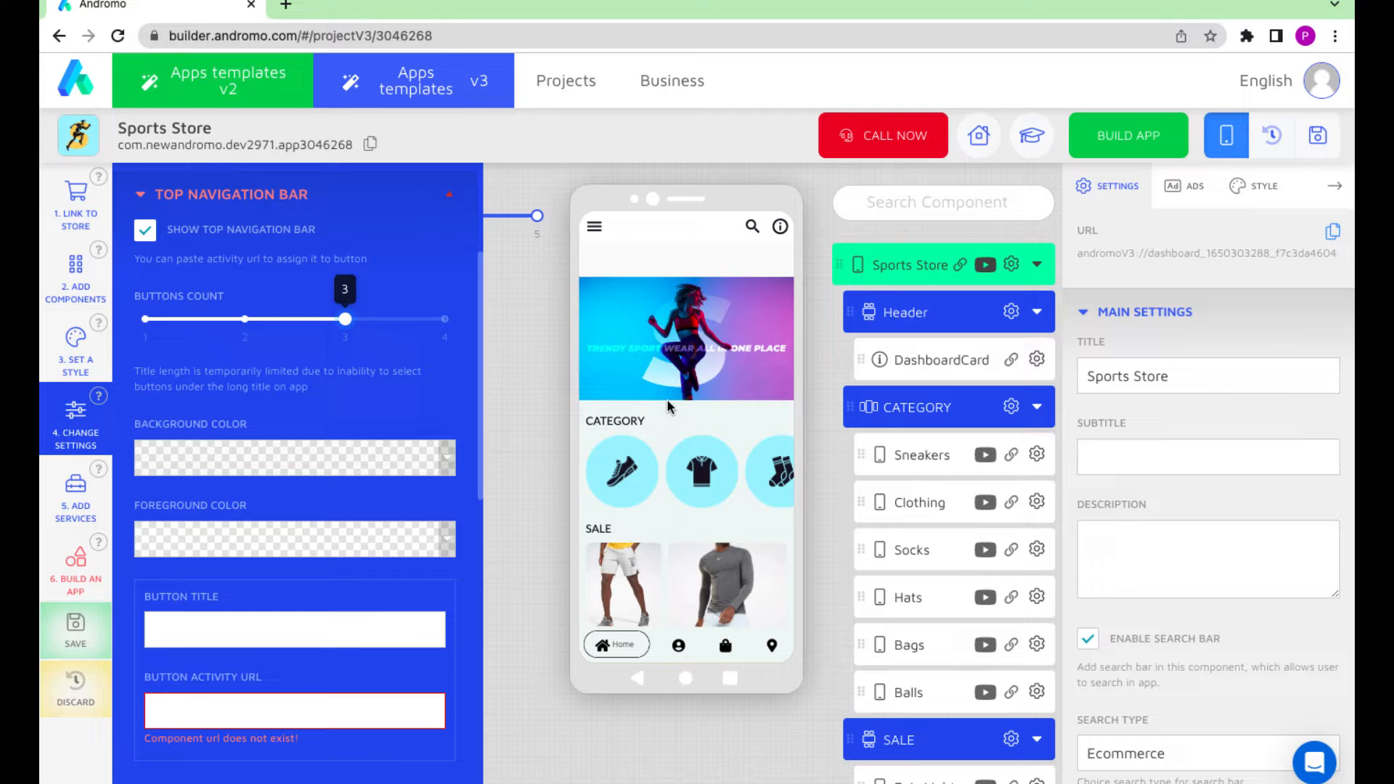
Open the Sneakers component and copy its URL
click(916, 455)
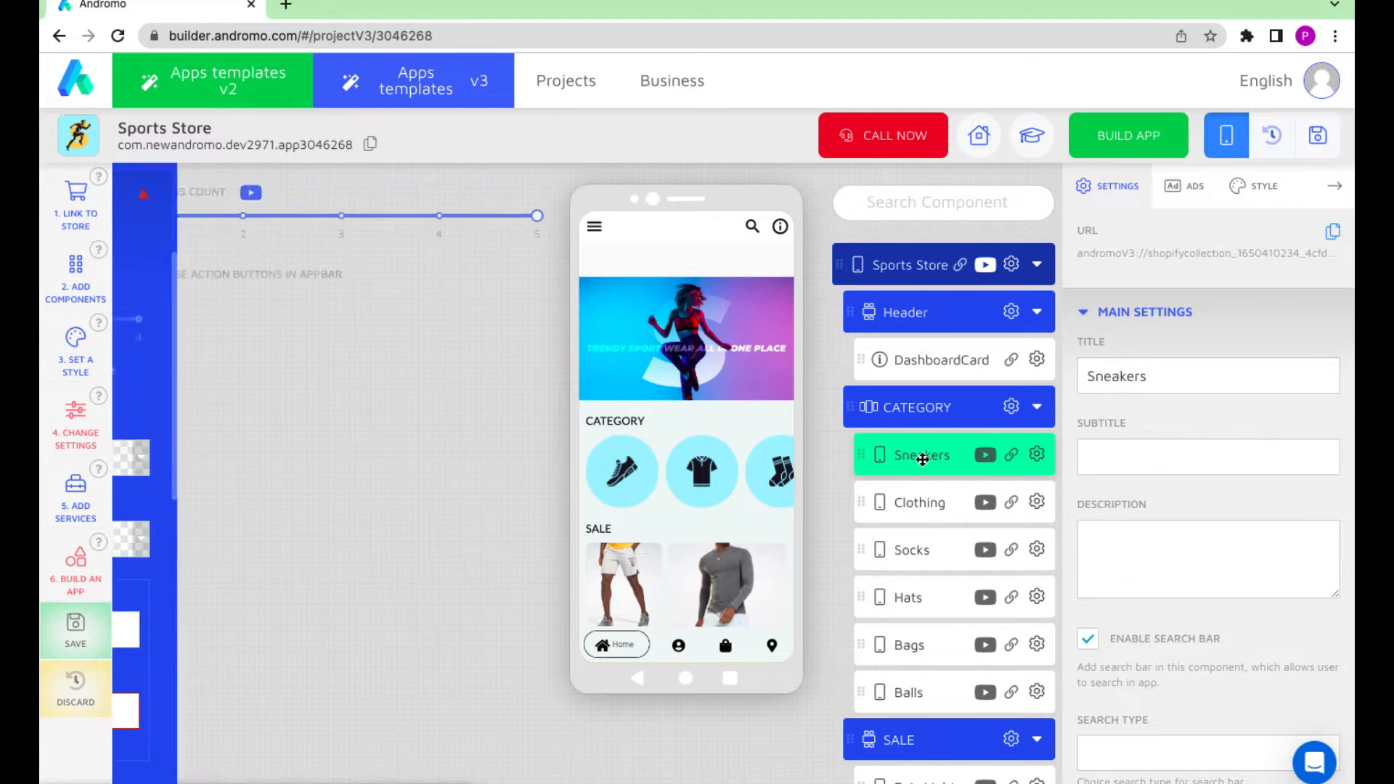
click(922, 454)
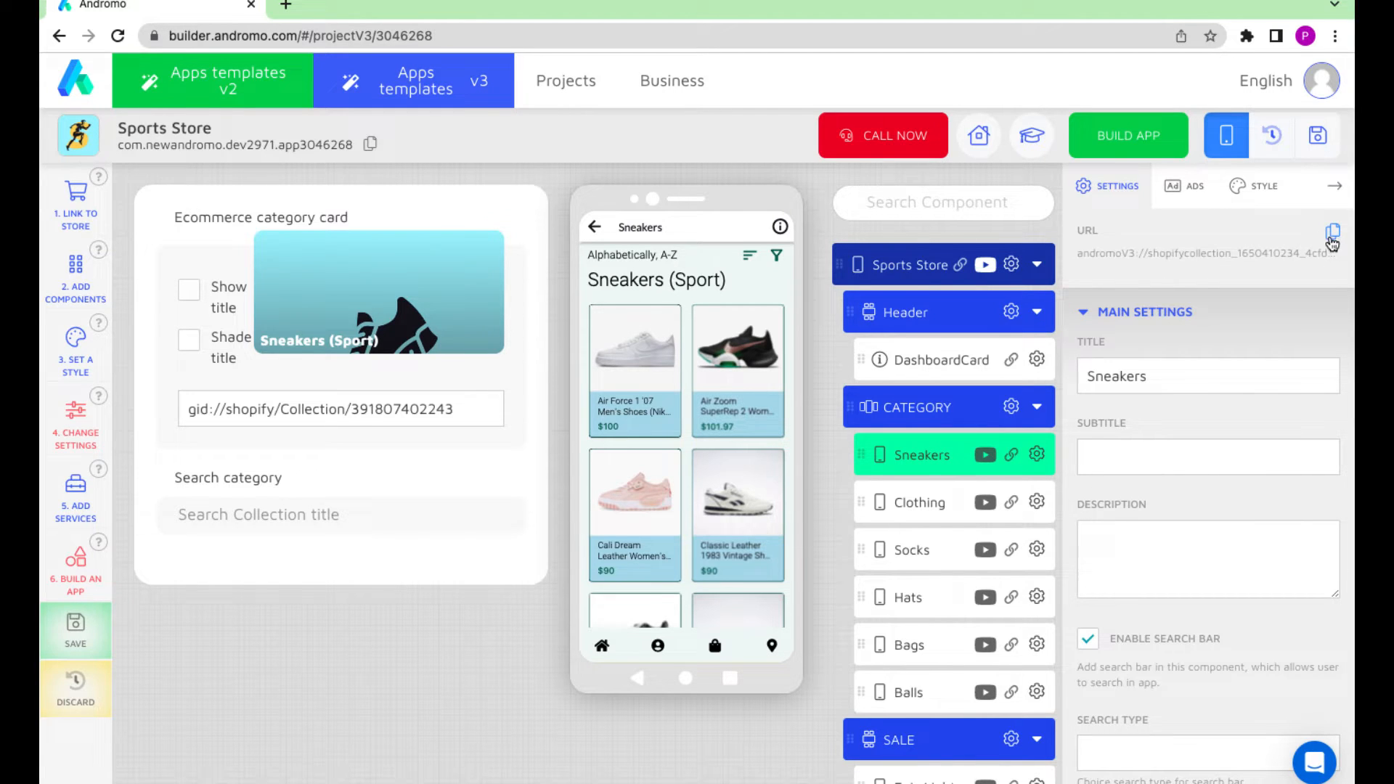
click(1334, 234)
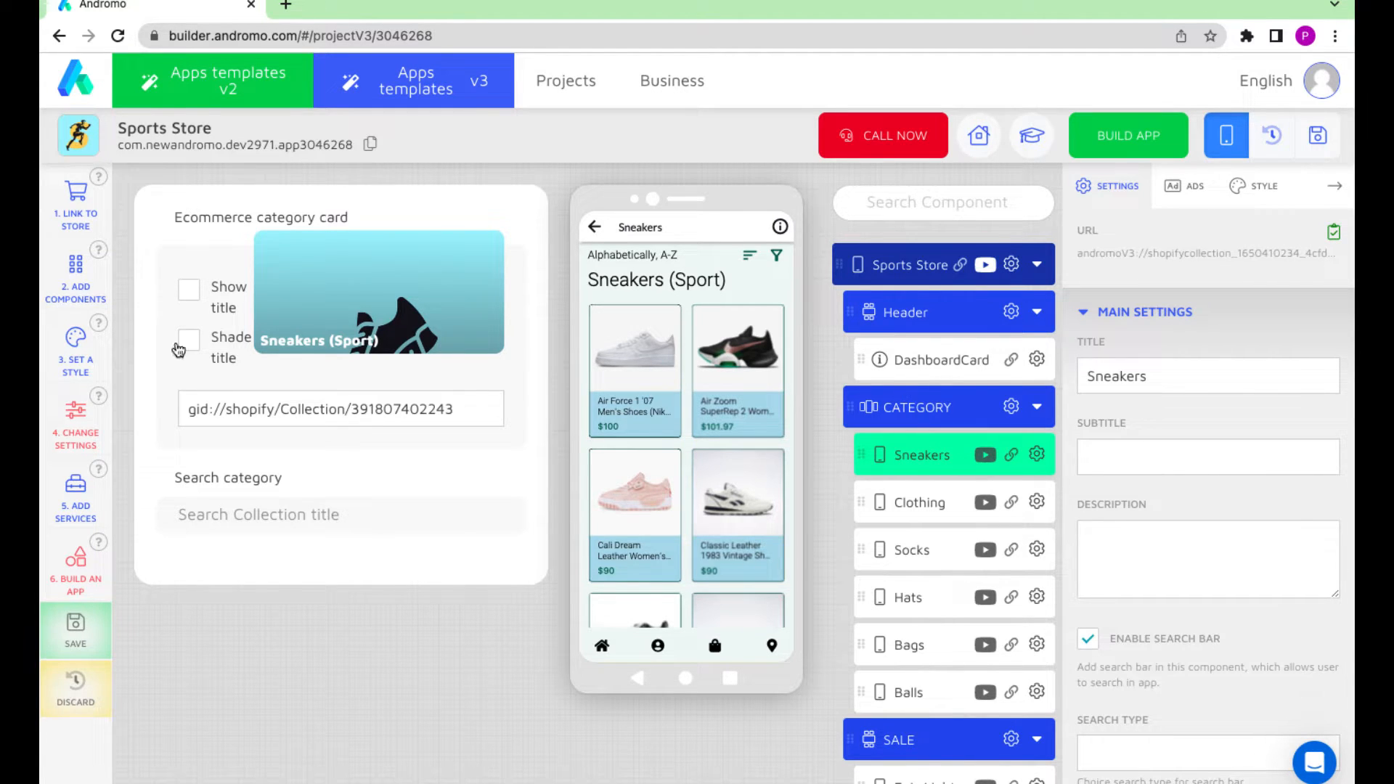
Title the first top navigation button 'Sneakers' with the copied Sneakers link
click(76, 427)
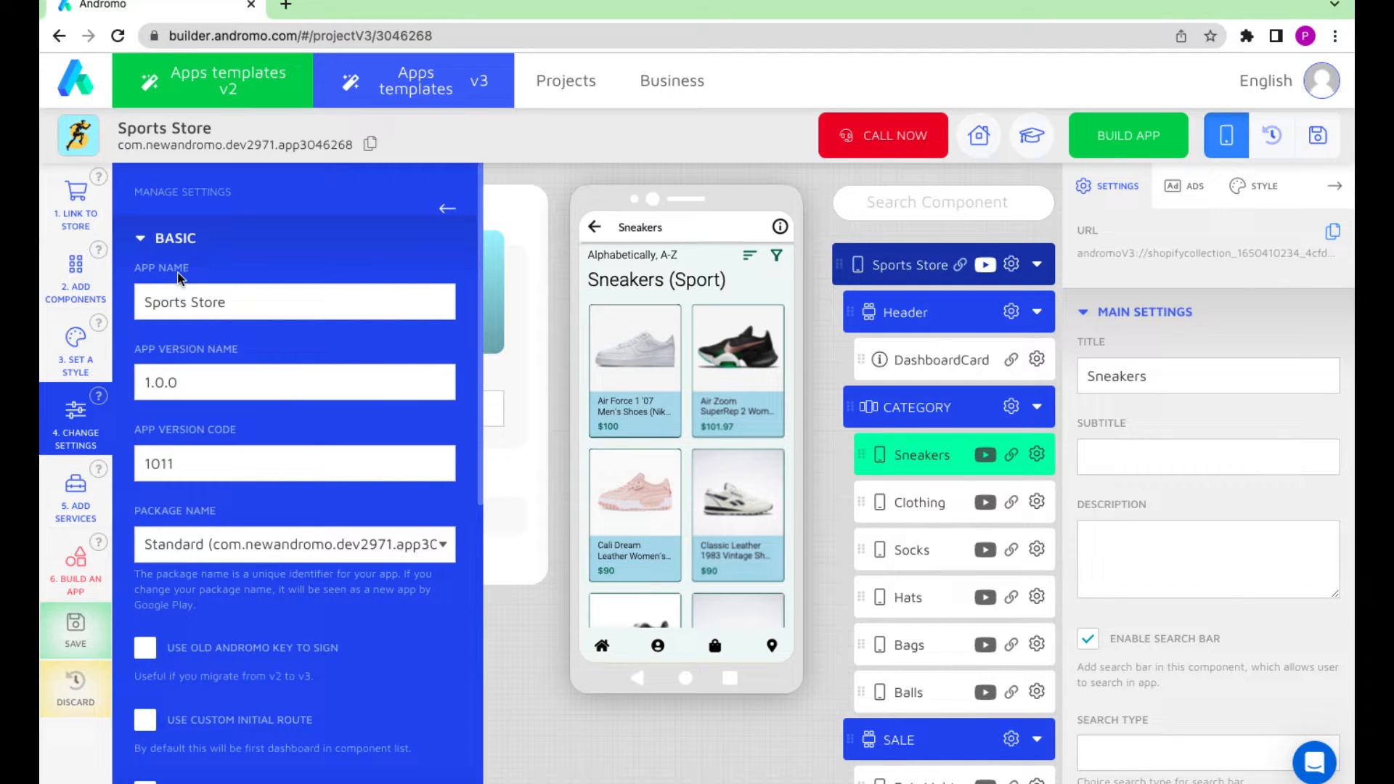
click(175, 238)
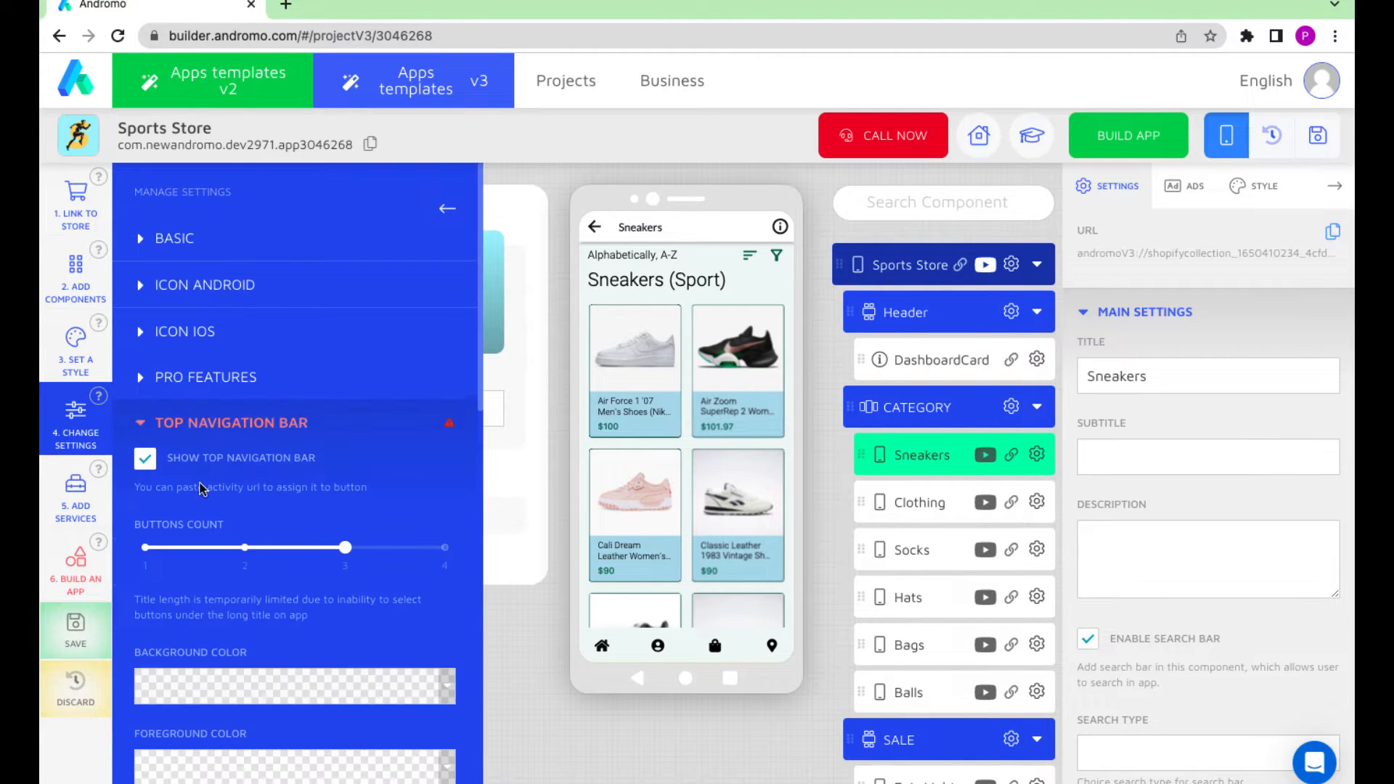
scroll(down, 3)
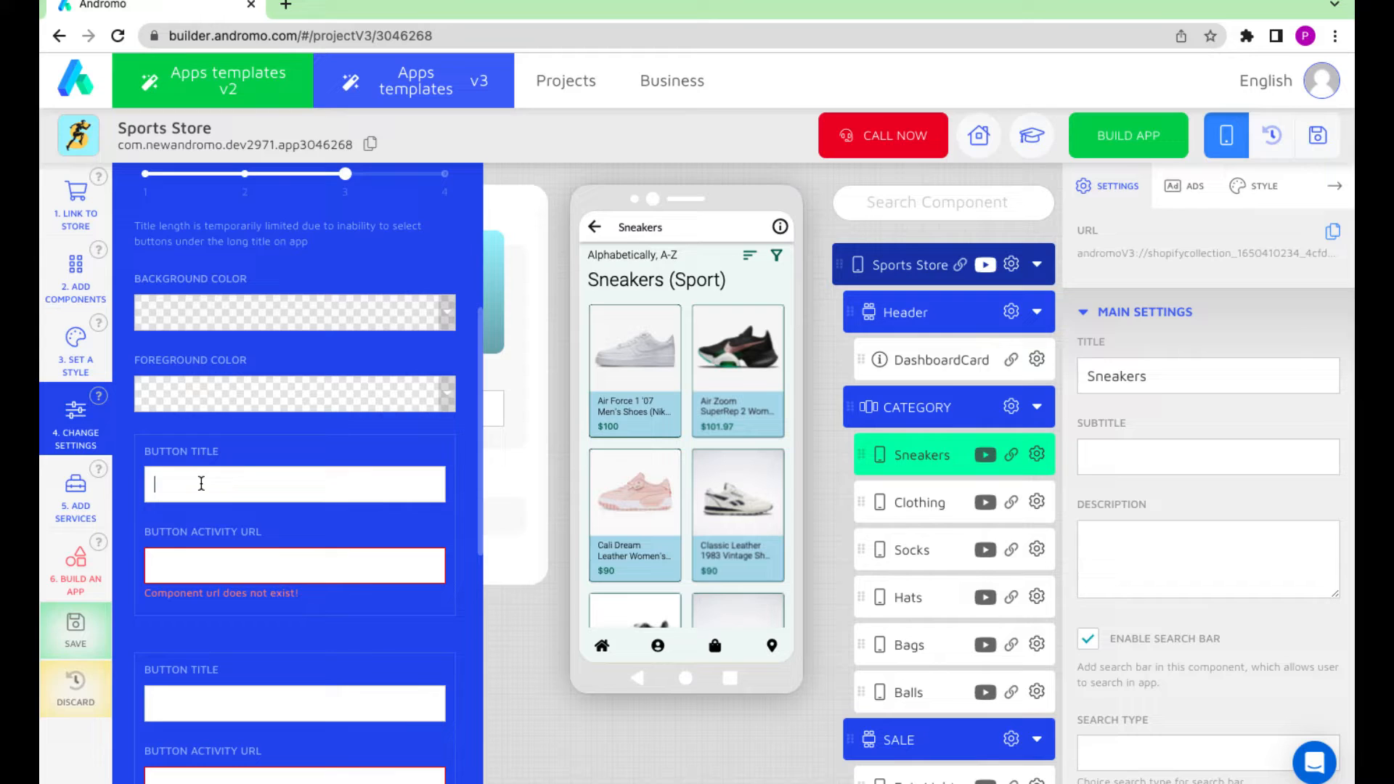
text(Sne)
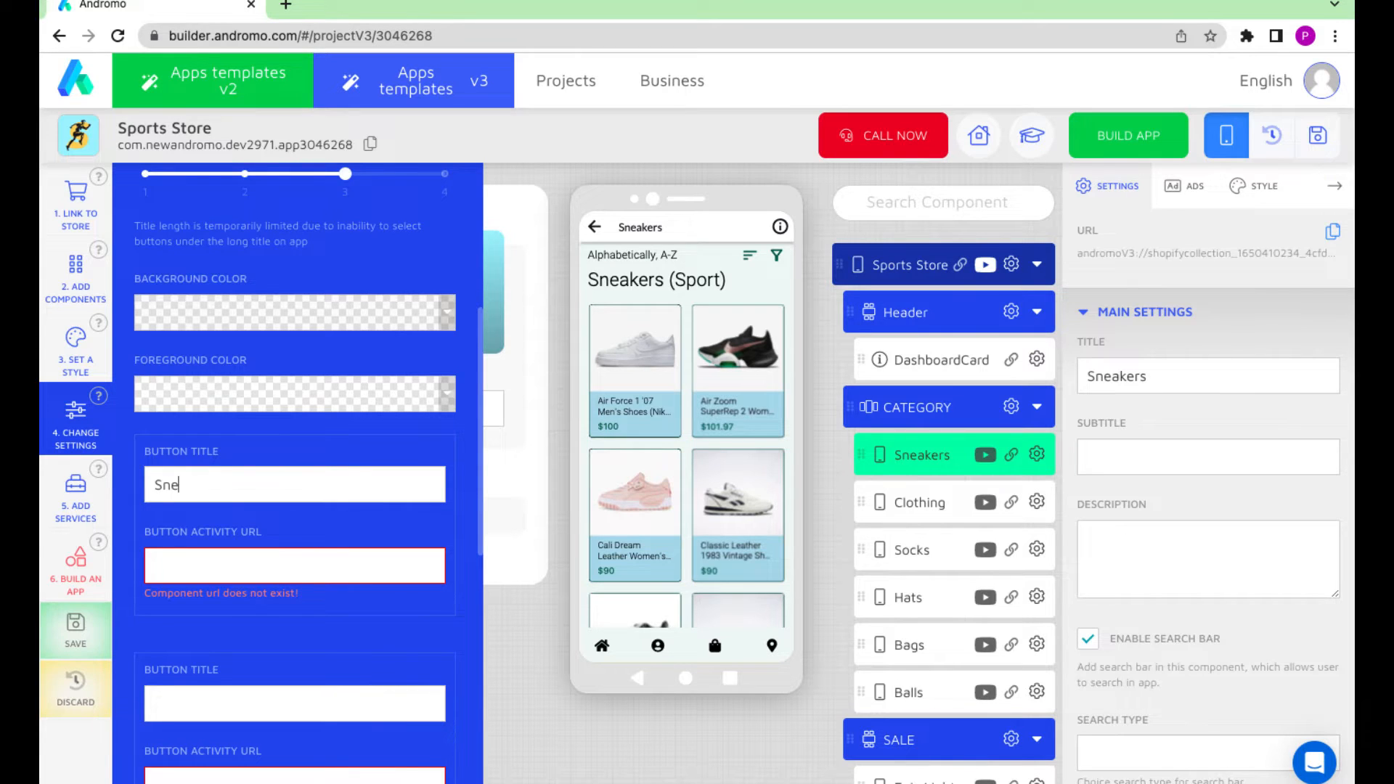
text(akers)
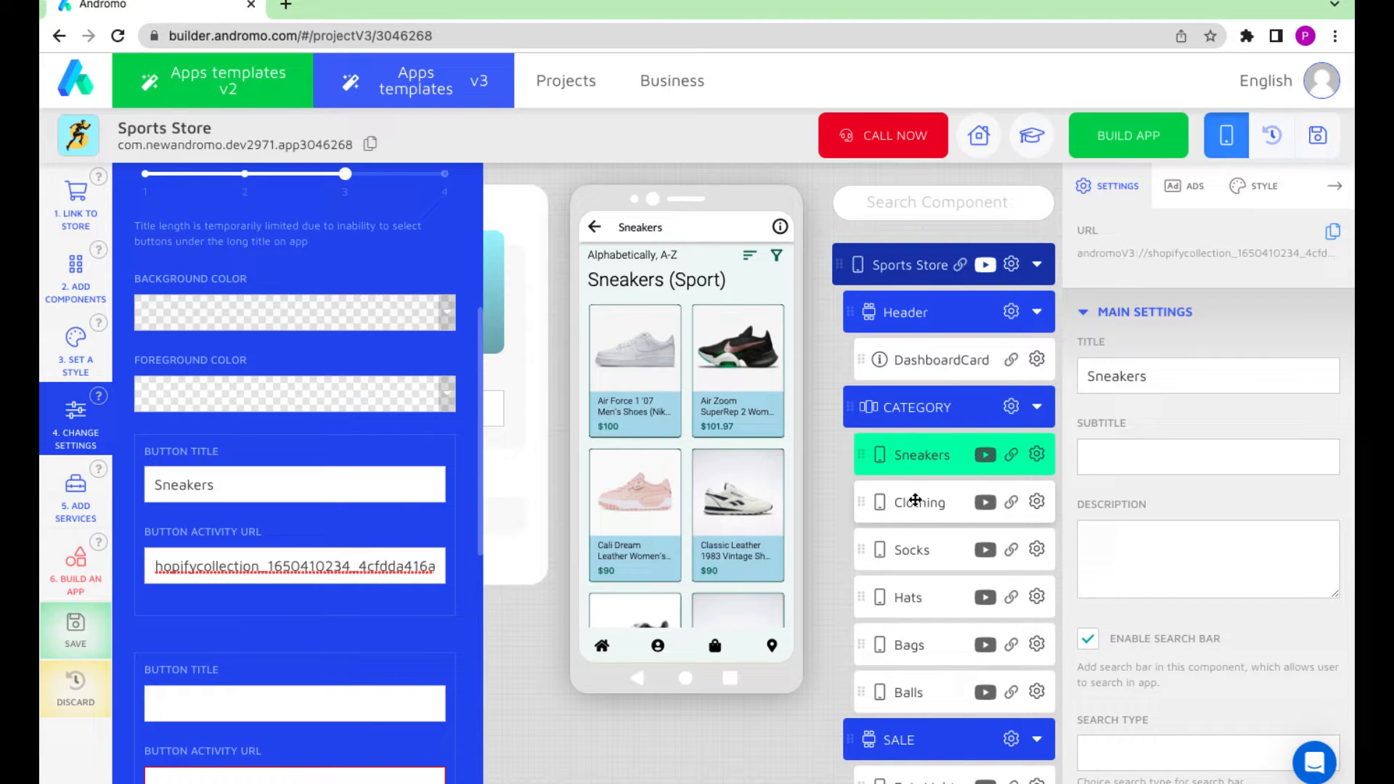
Title the second top navigation button 'Clothing' linked to Clothing, then select Socks
click(919, 502)
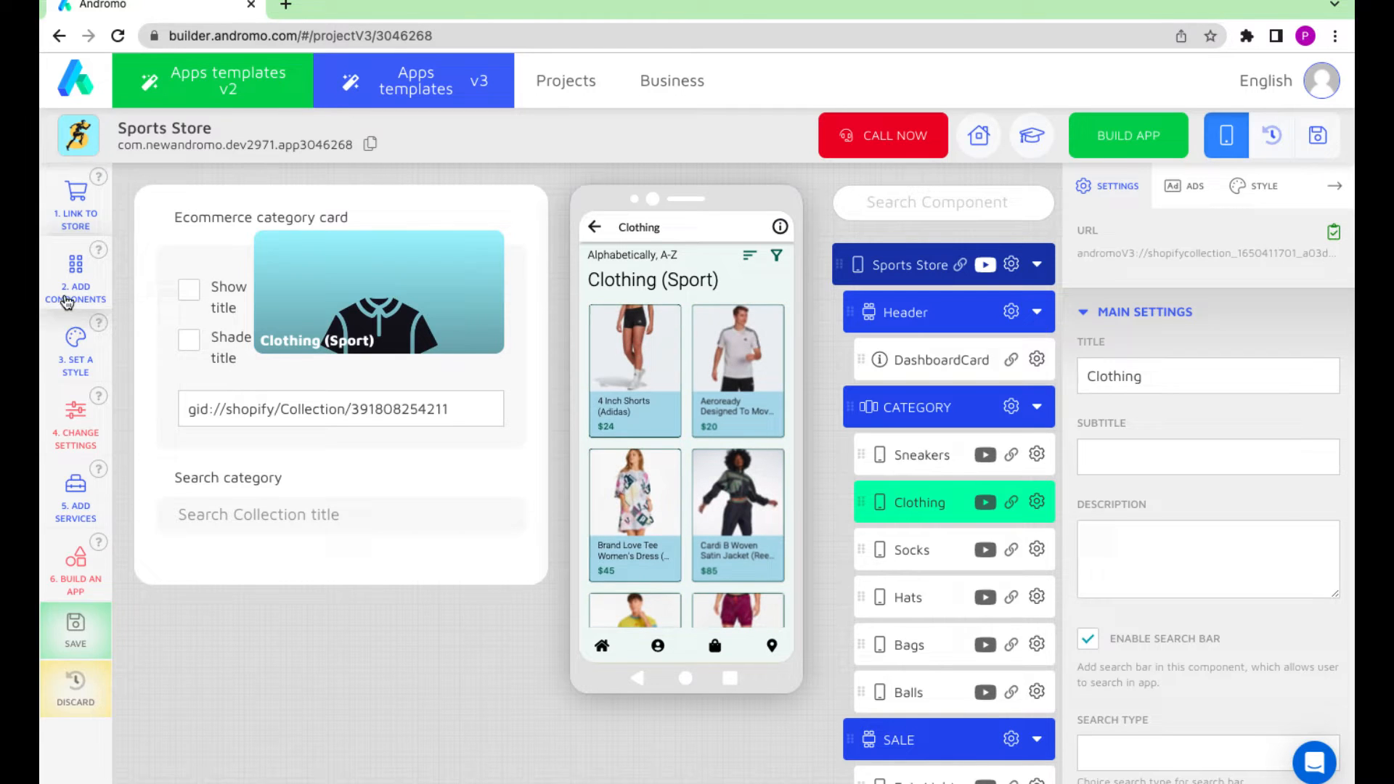
click(76, 419)
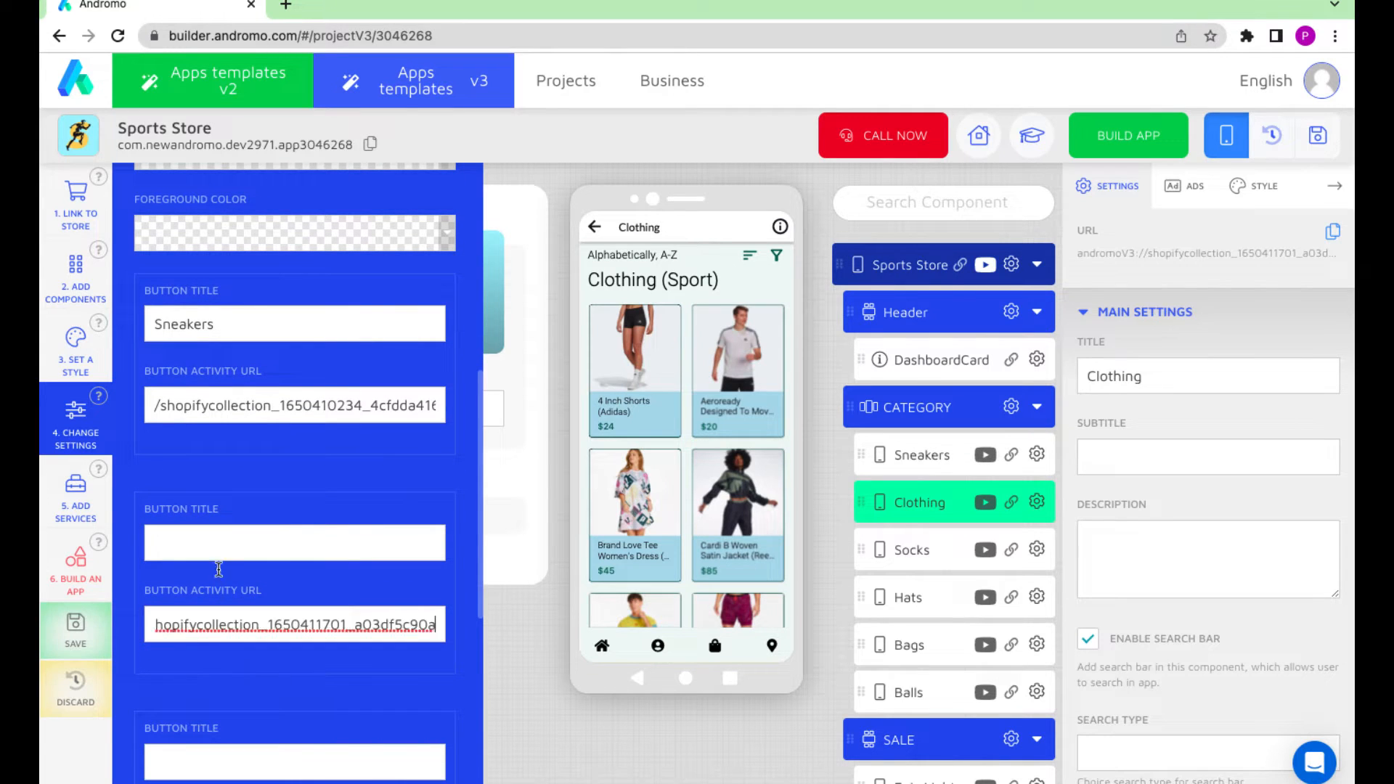
text(Clot)
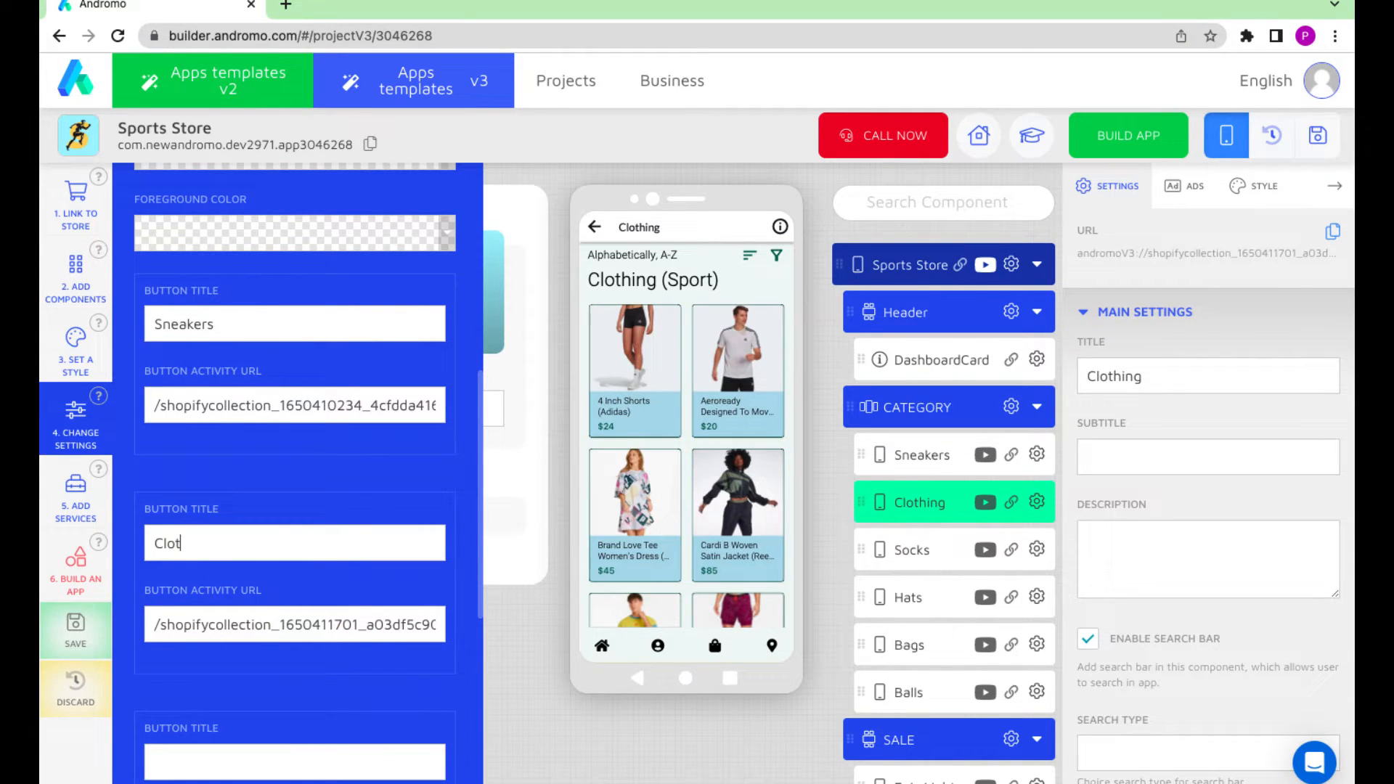
text(hing)
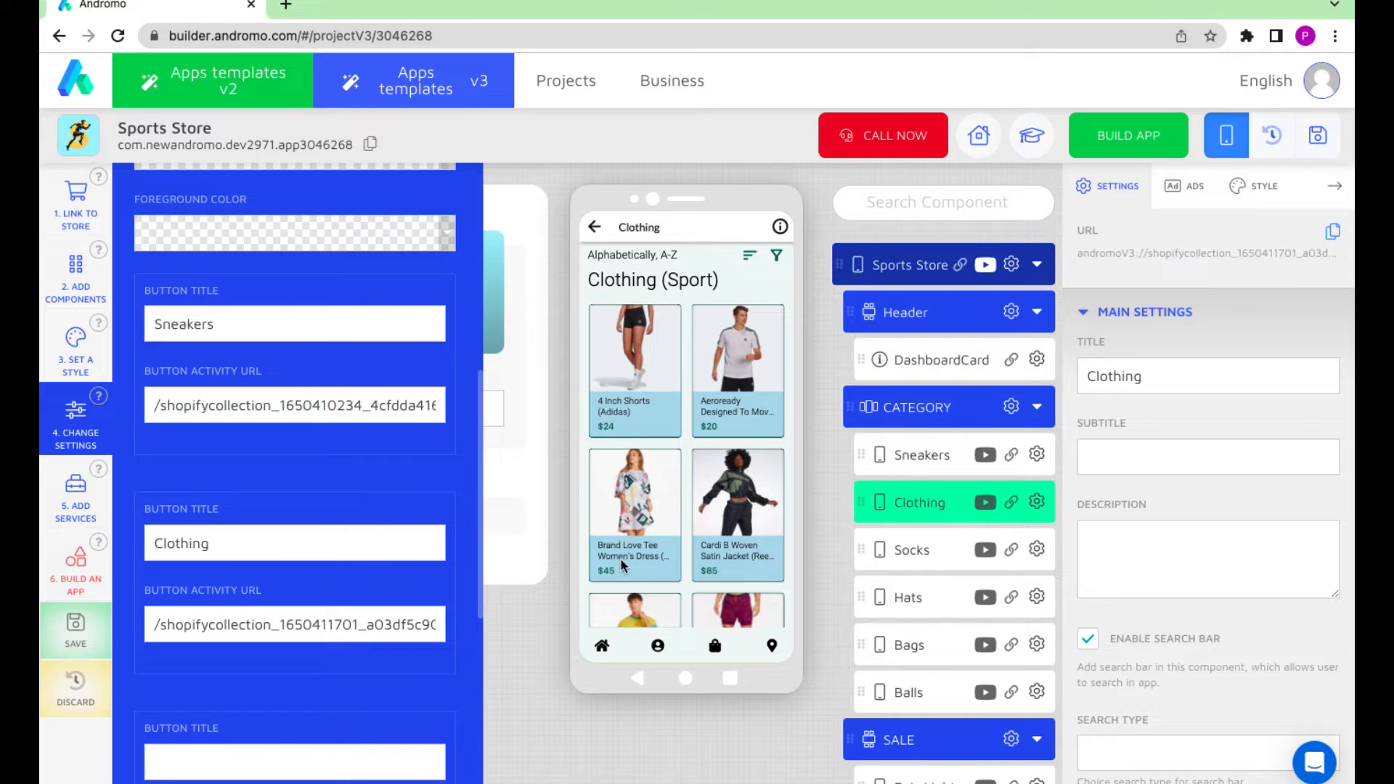
click(912, 550)
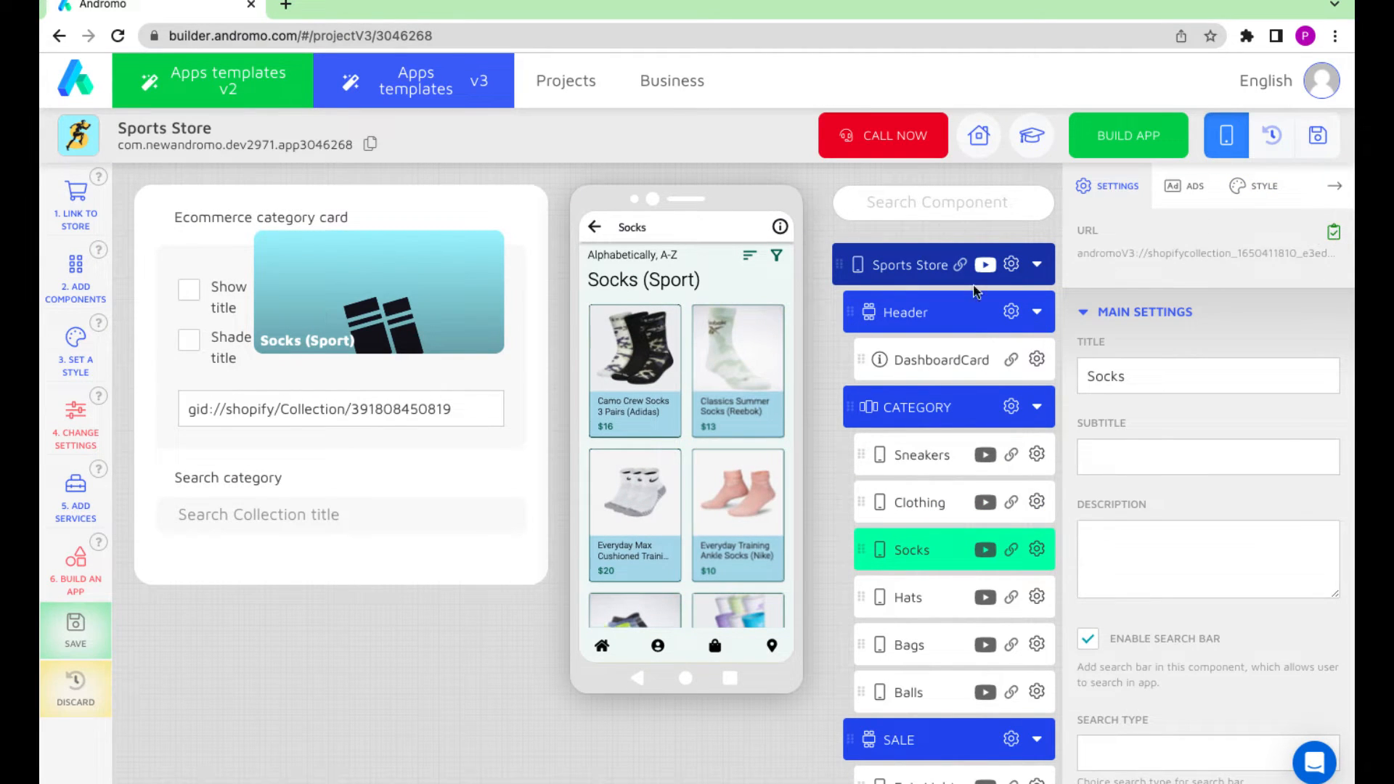
Title the third top navigation button 'Socks' and return the preview to the dashboard
click(75, 413)
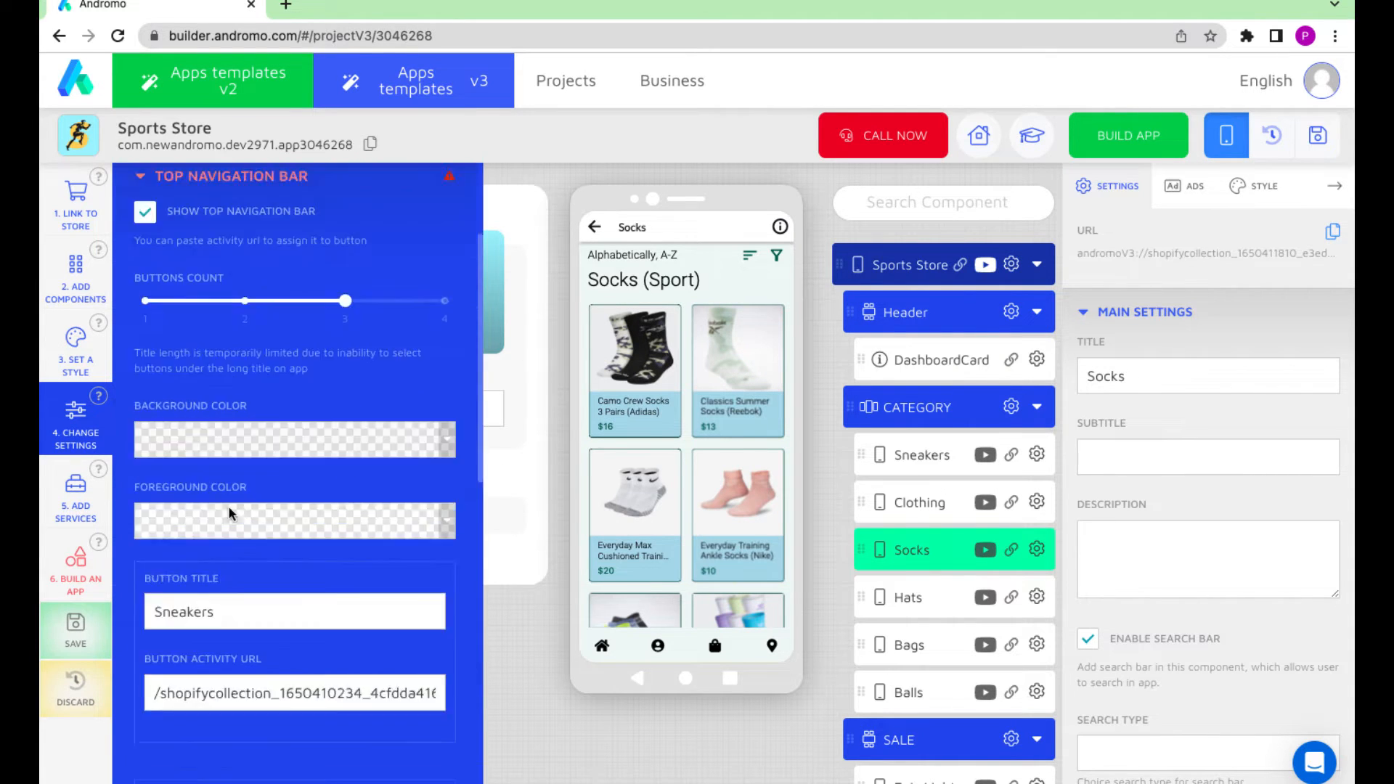
scroll(down, 3)
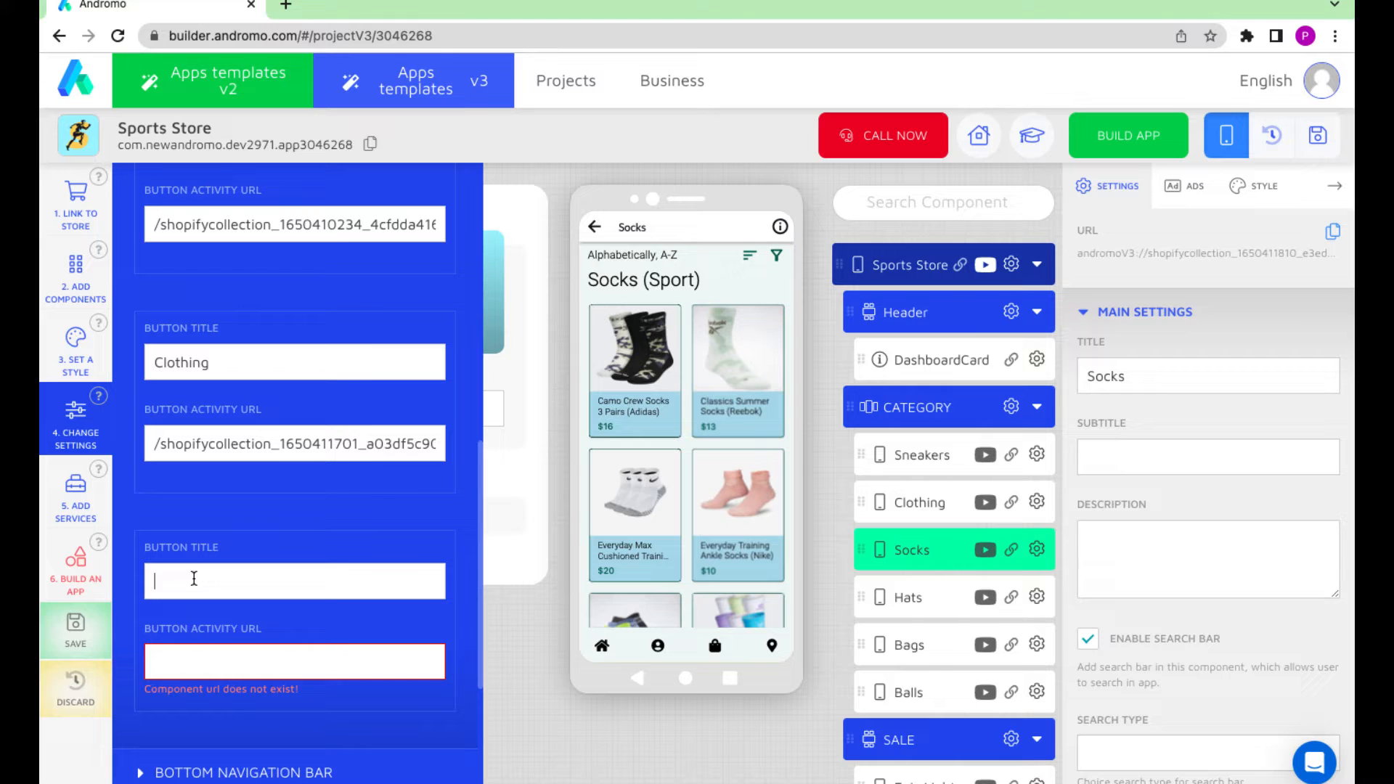
text(Socks)
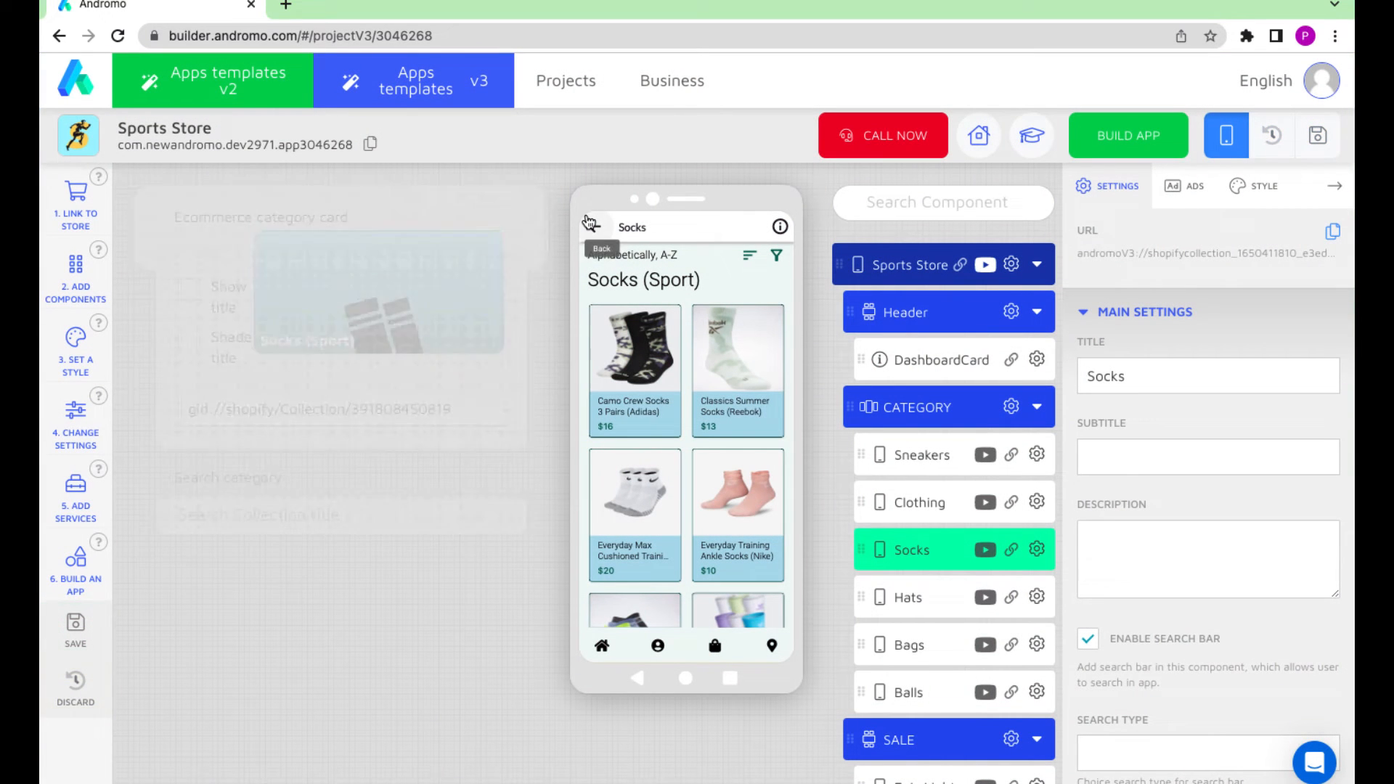
click(908, 265)
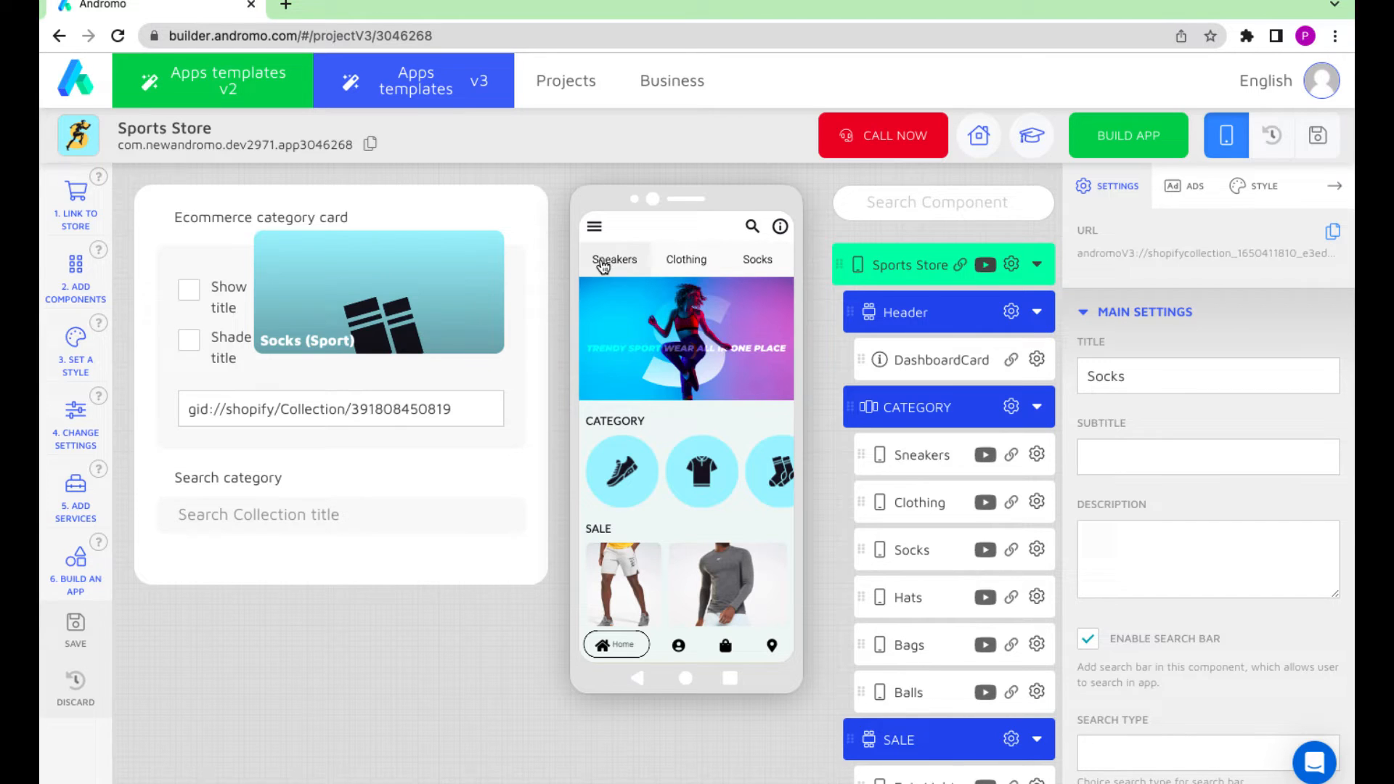
Return to the dashboard preview showing Sneakers, Clothing and Socks in the top bar
click(614, 259)
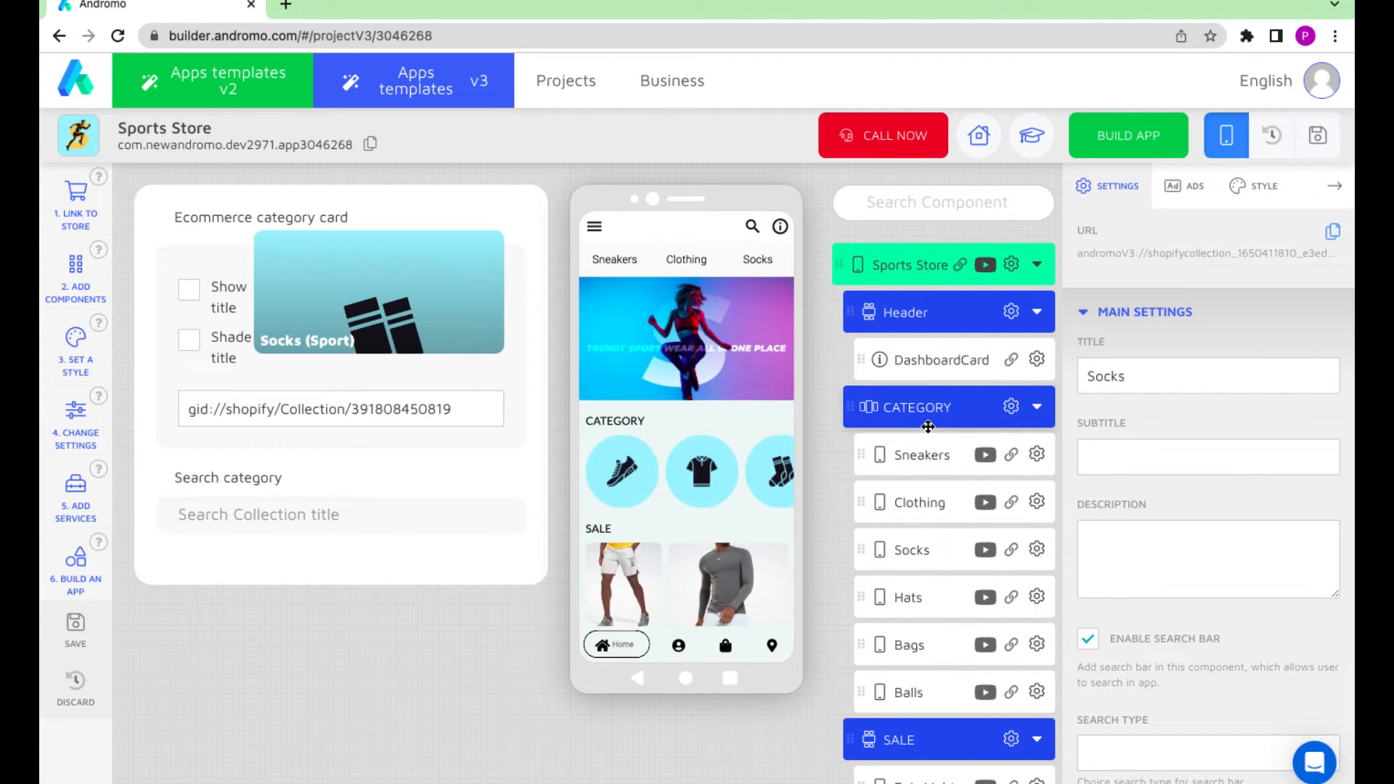
Tick Show Top Navigation Bar for Sneakers, Clothing and Socks, then save the changes
click(925, 455)
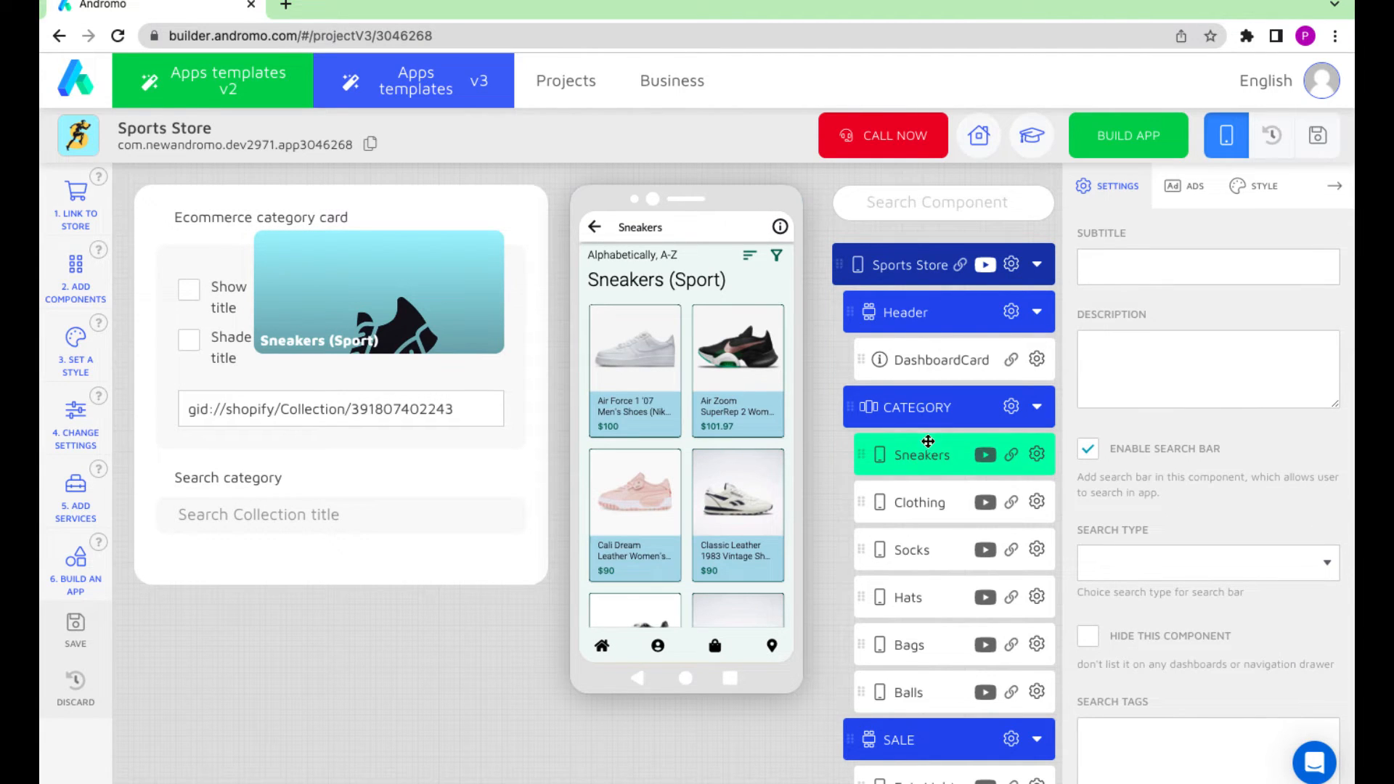
scroll(down, 3)
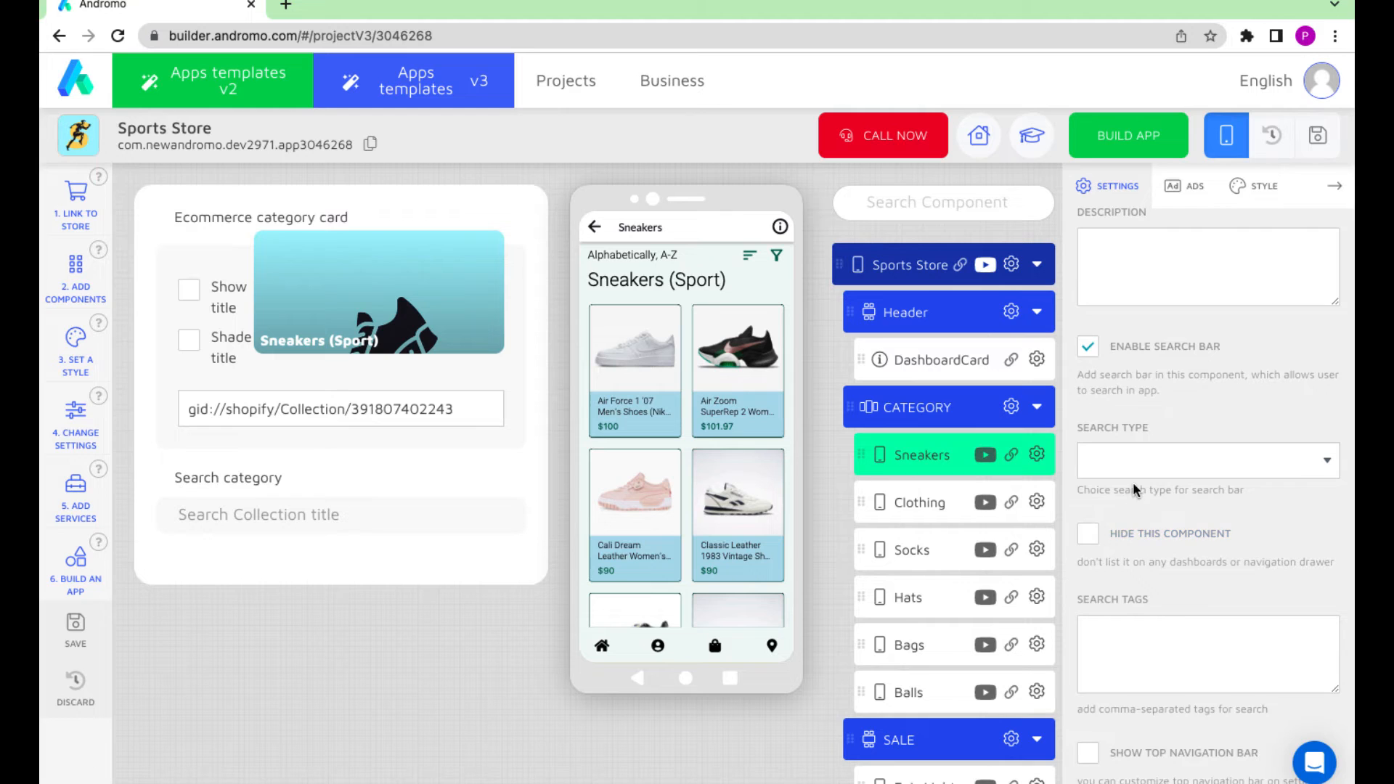
scroll(down, 3)
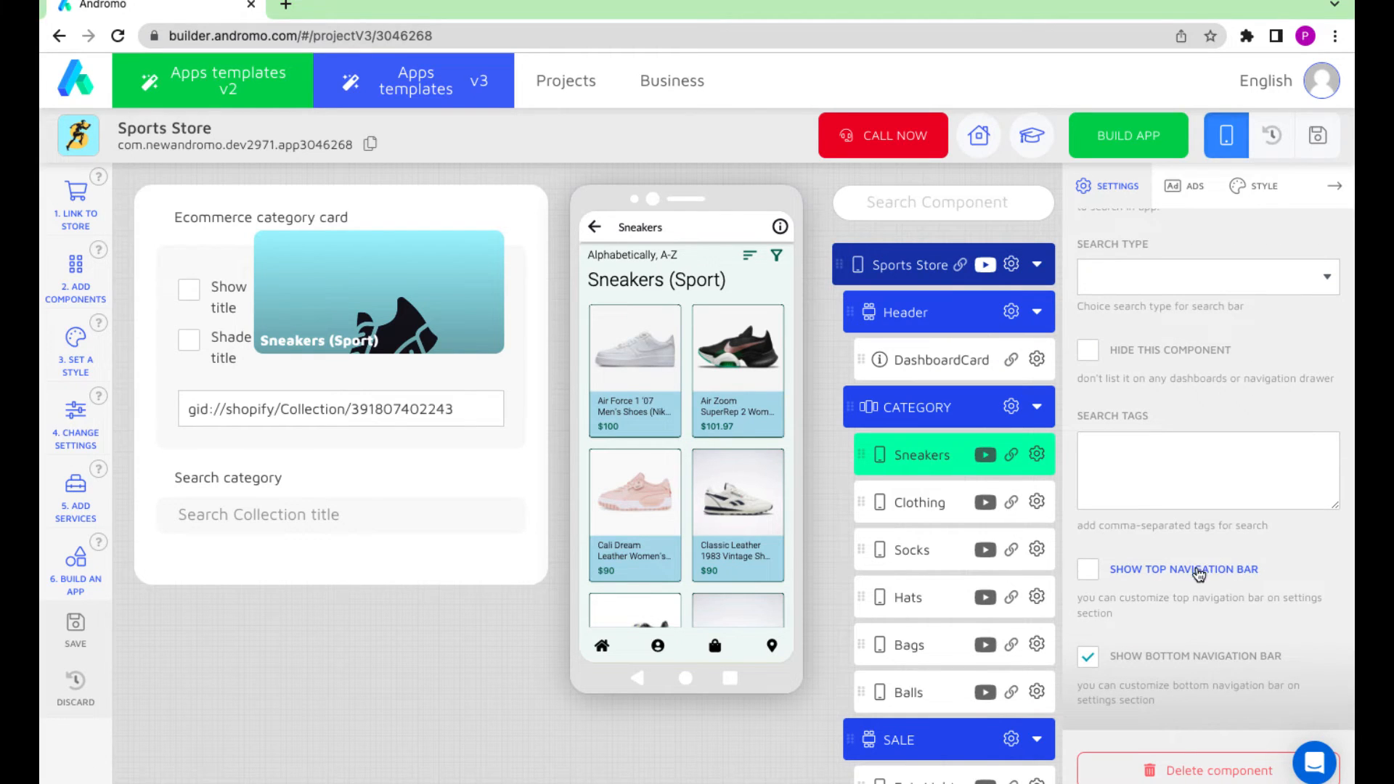
click(1088, 569)
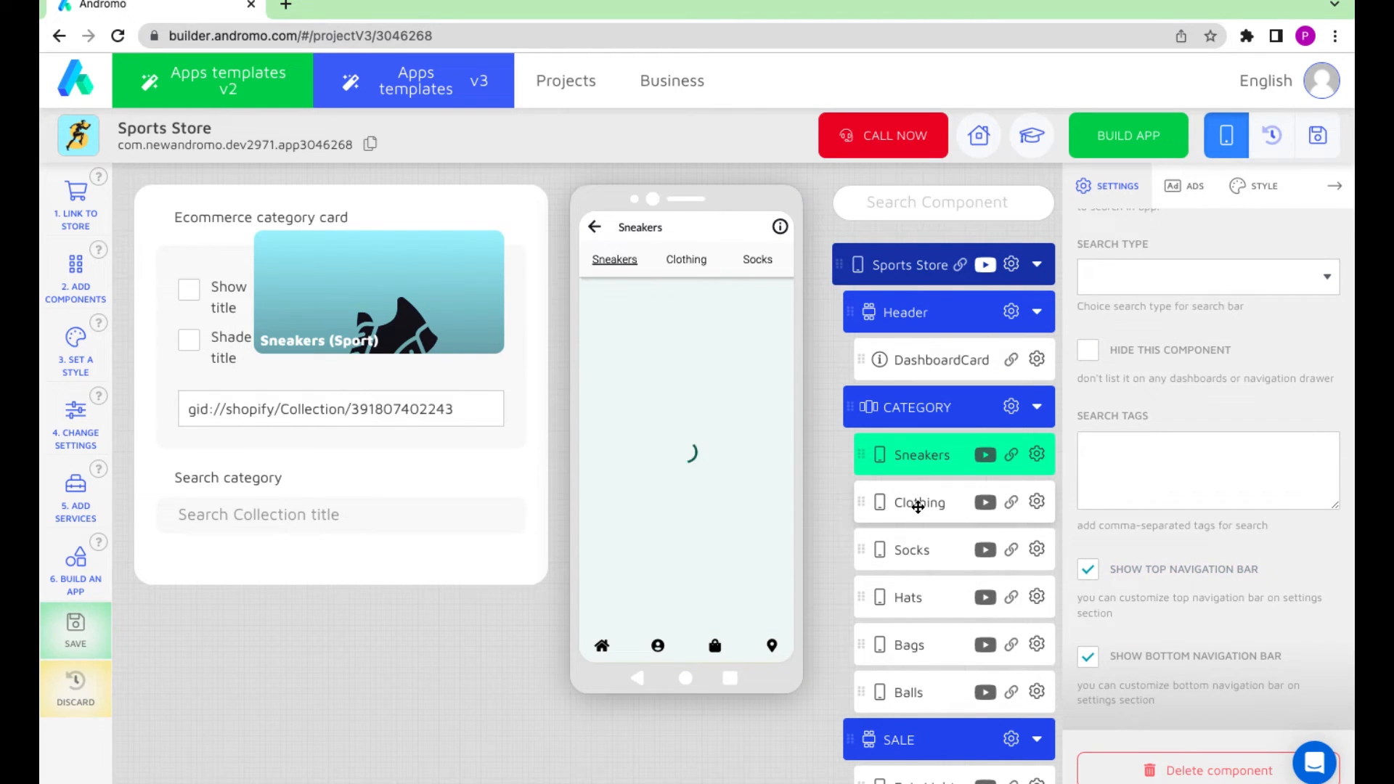
click(919, 502)
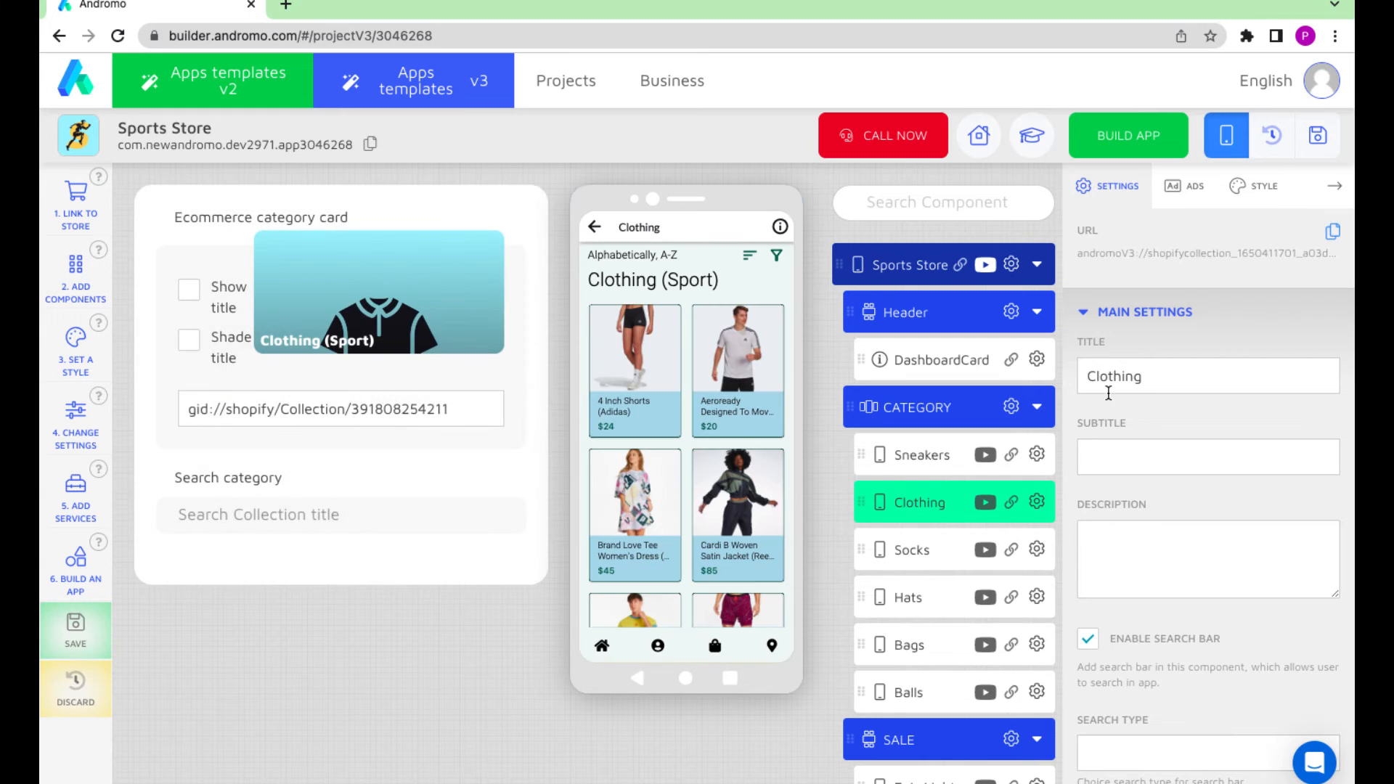
scroll(down, 3)
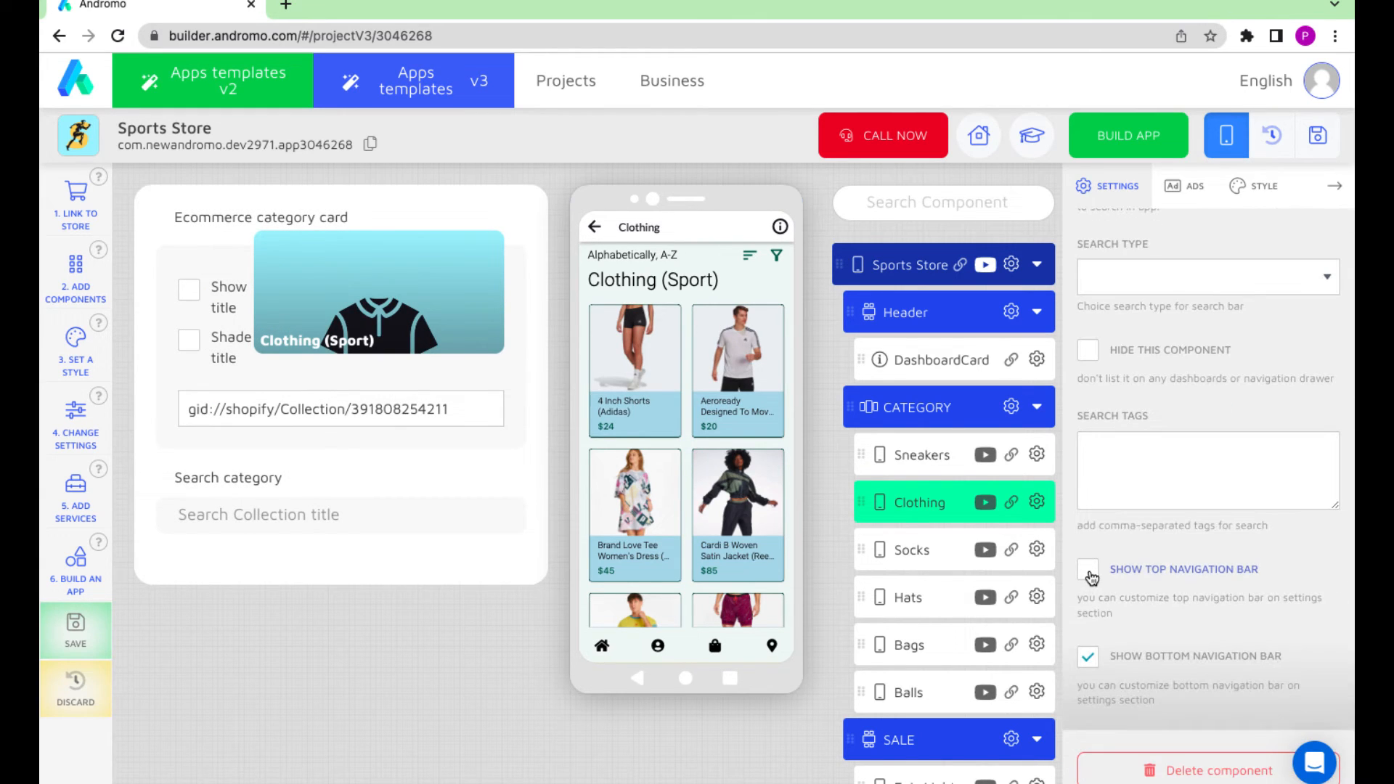
click(911, 549)
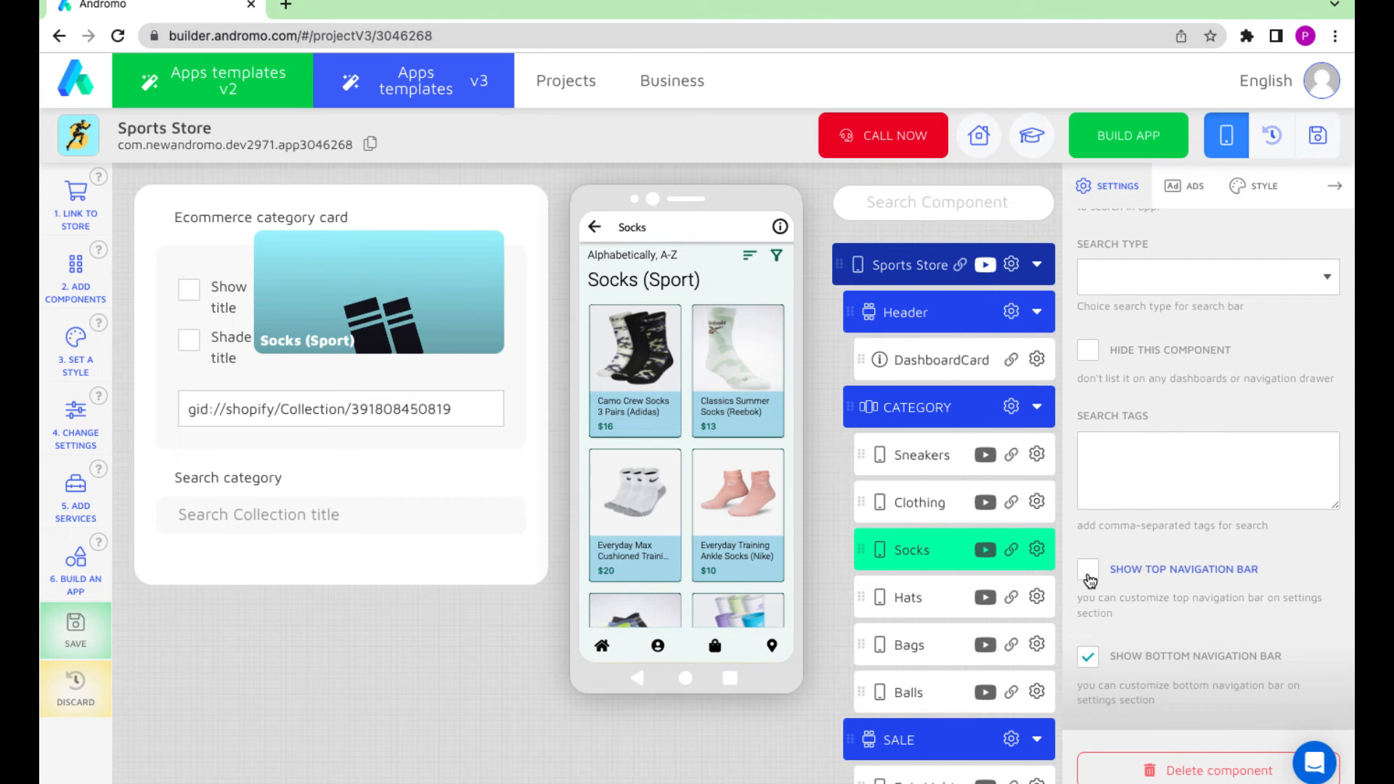
click(1088, 575)
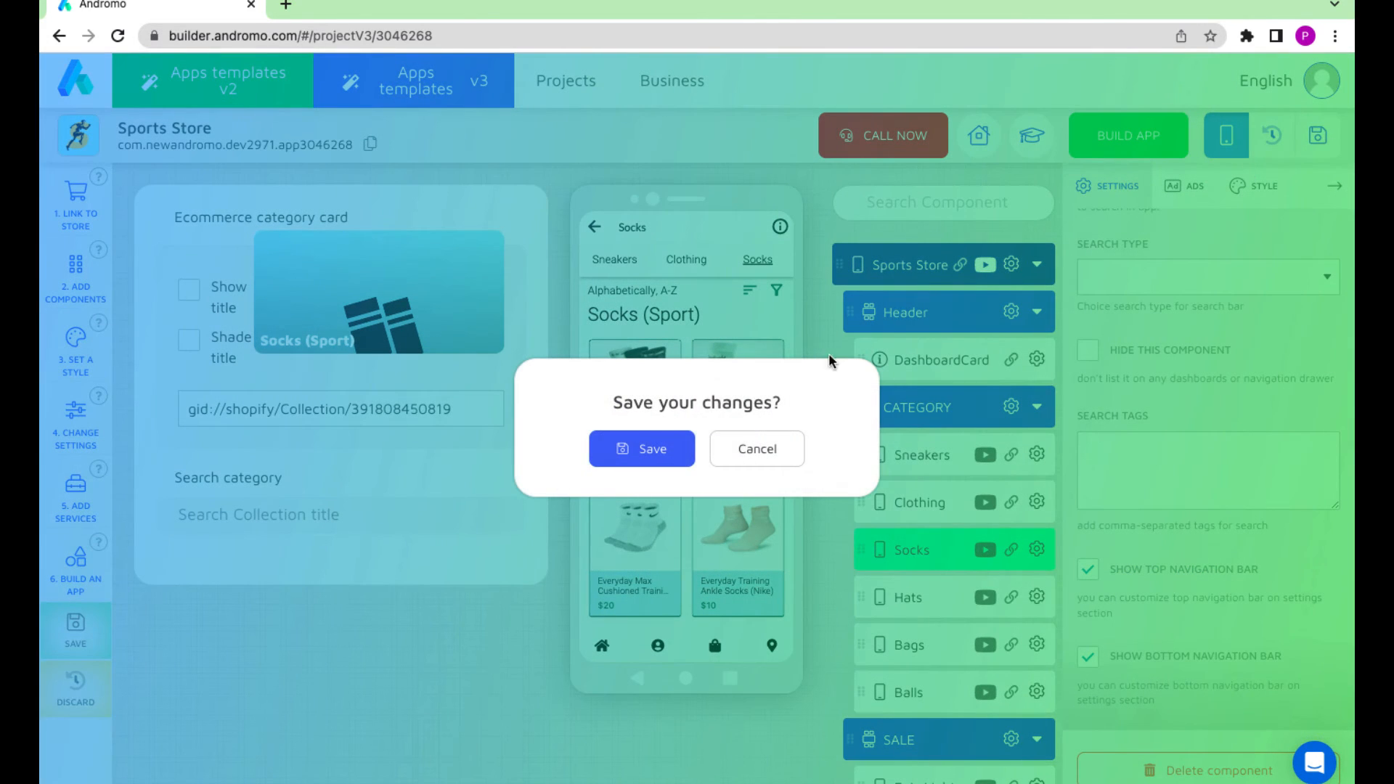
click(641, 448)
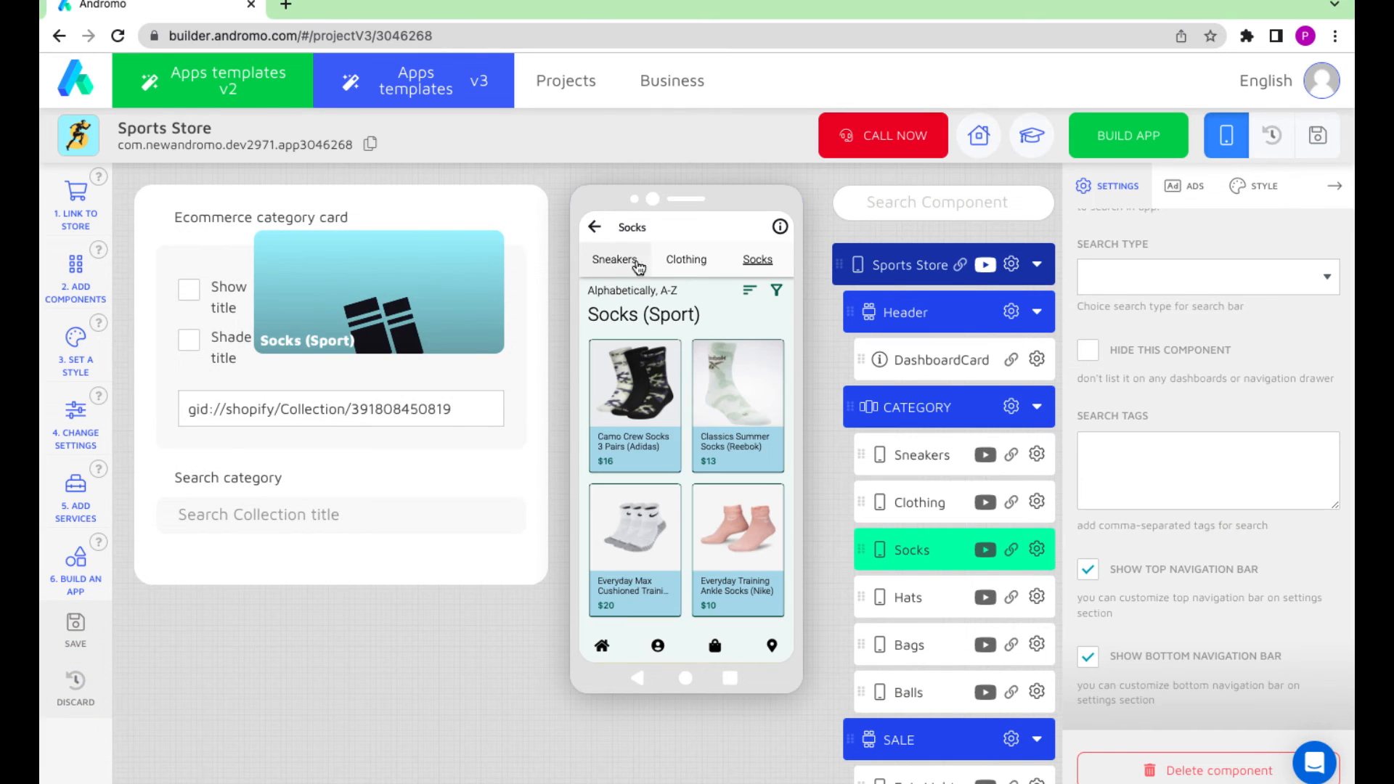
Switch the preview between Clothing and Sneakers twice, then go back to the dashboard
click(686, 258)
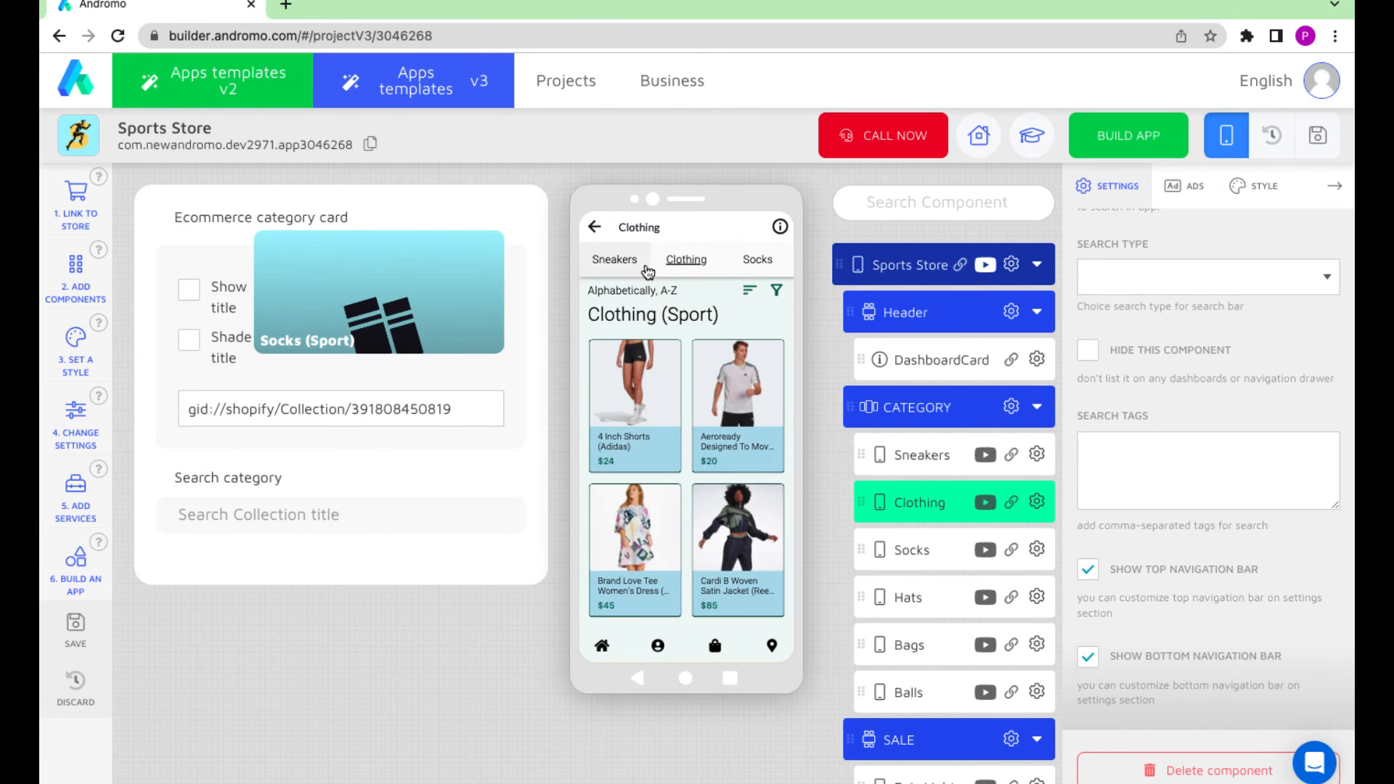
click(924, 454)
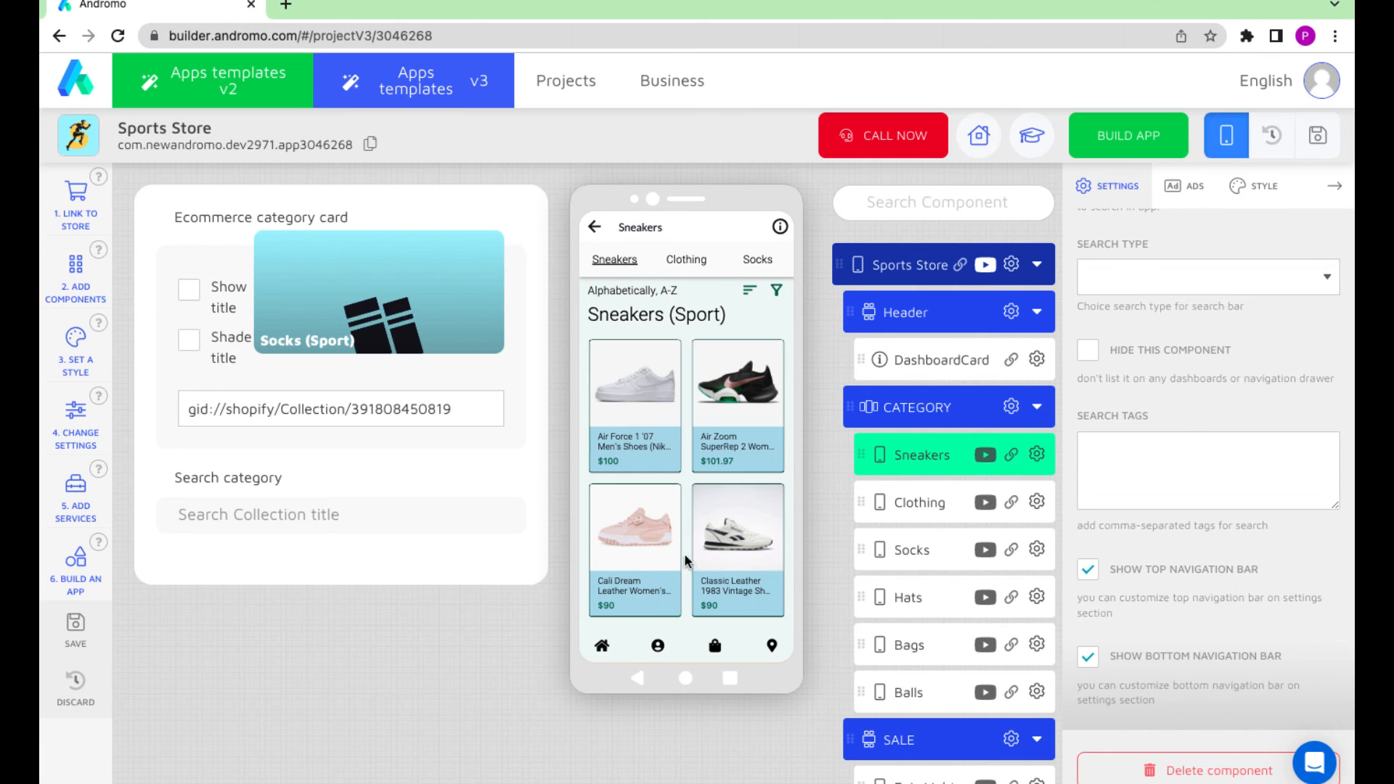
click(686, 260)
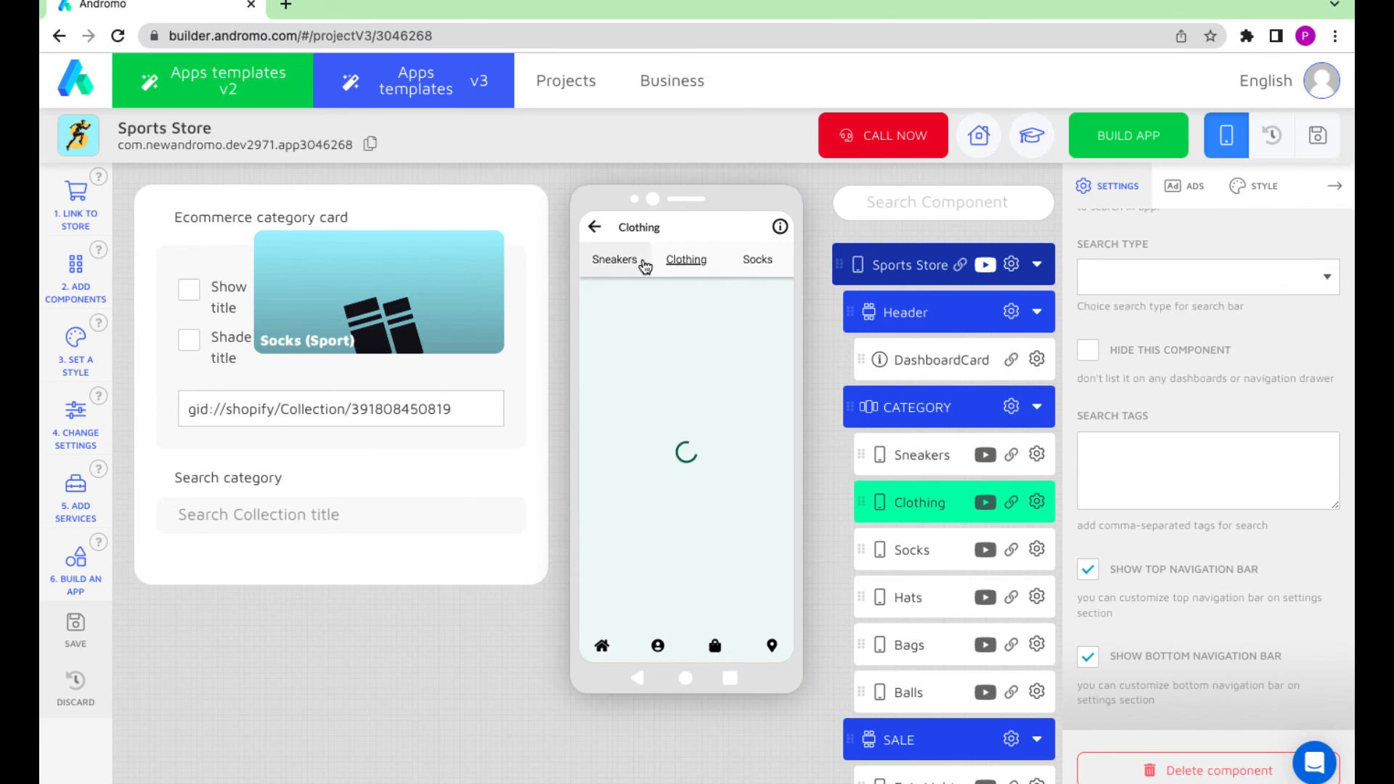
click(614, 258)
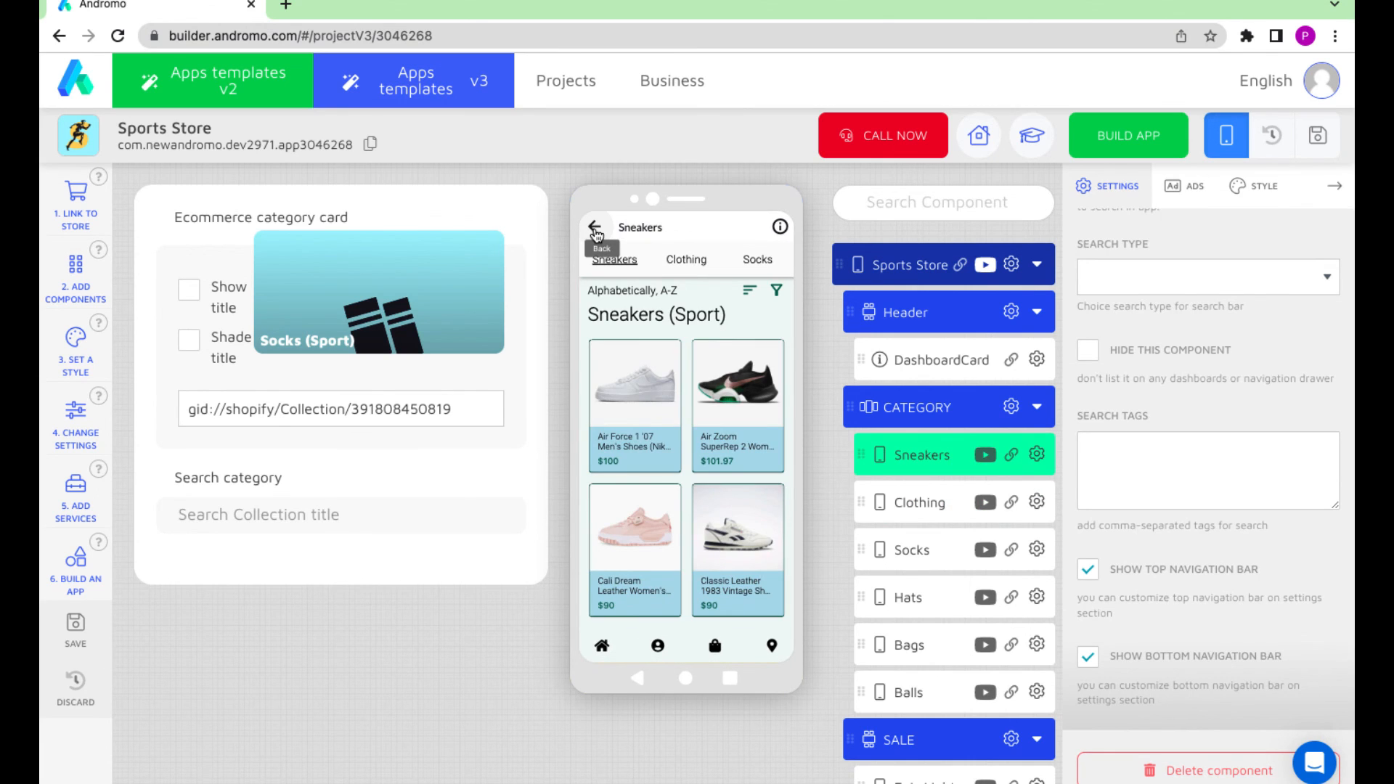
click(594, 228)
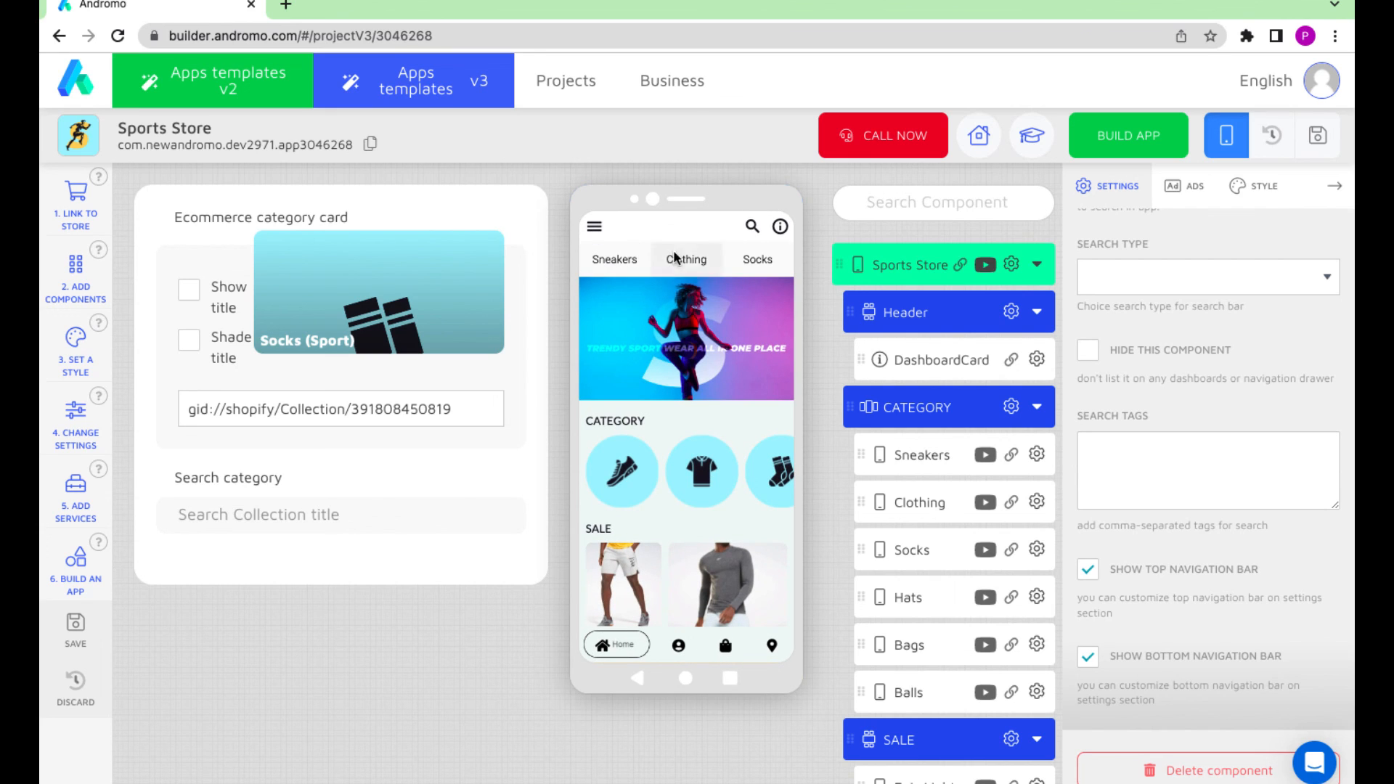
mouse_move(662, 364)
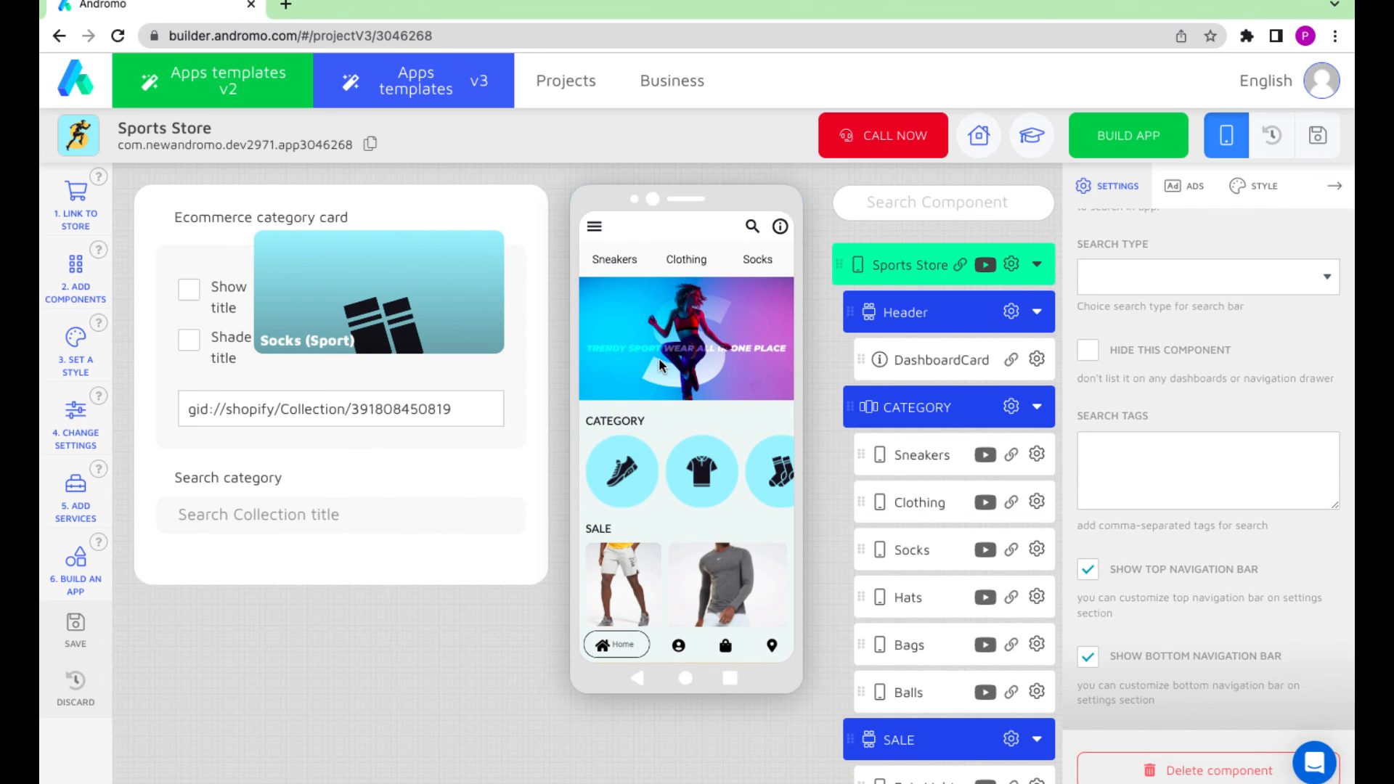